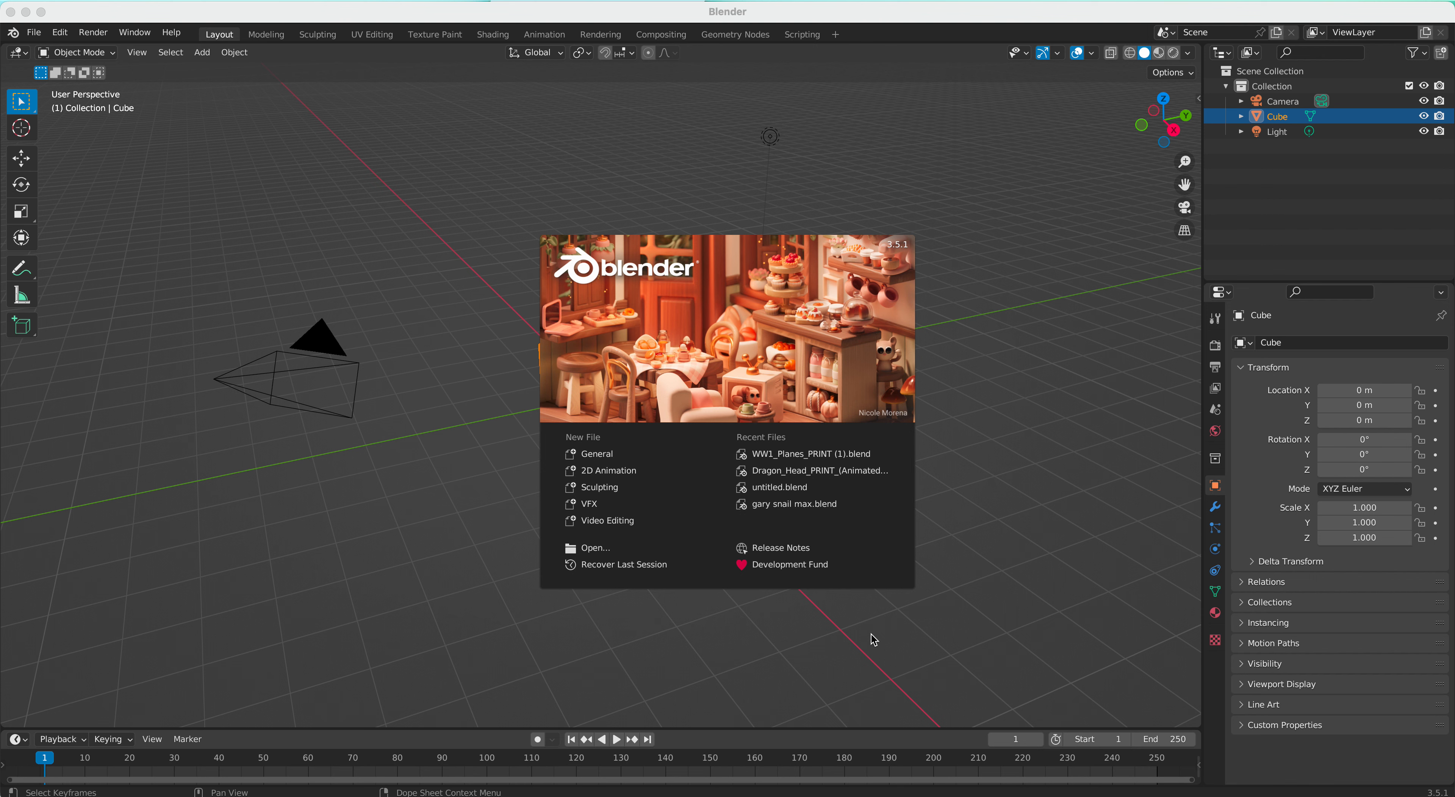
{"action": "mouse_move", "coordinate": [708, 508]}
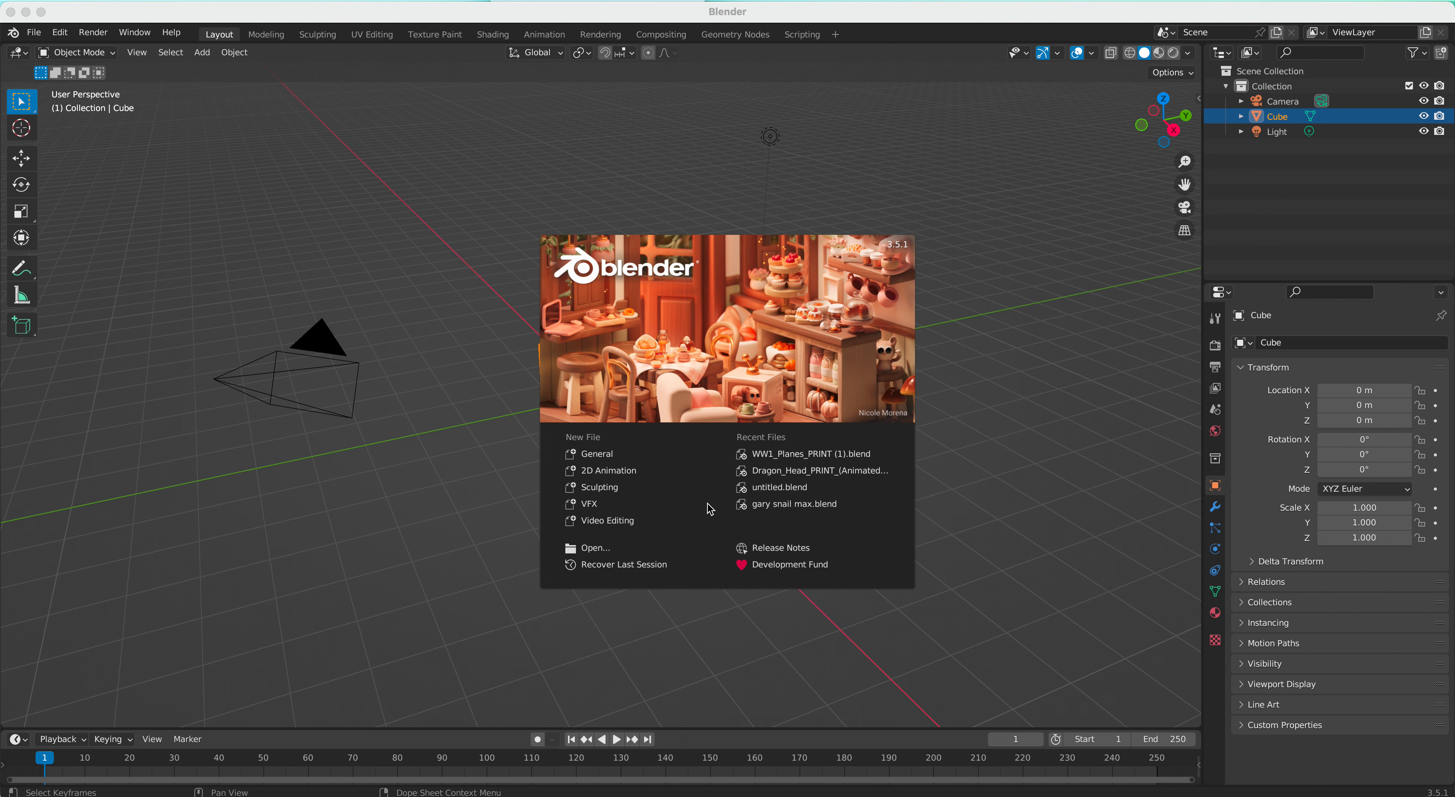
{"action": "mouse_move", "coordinate": [711, 510]}
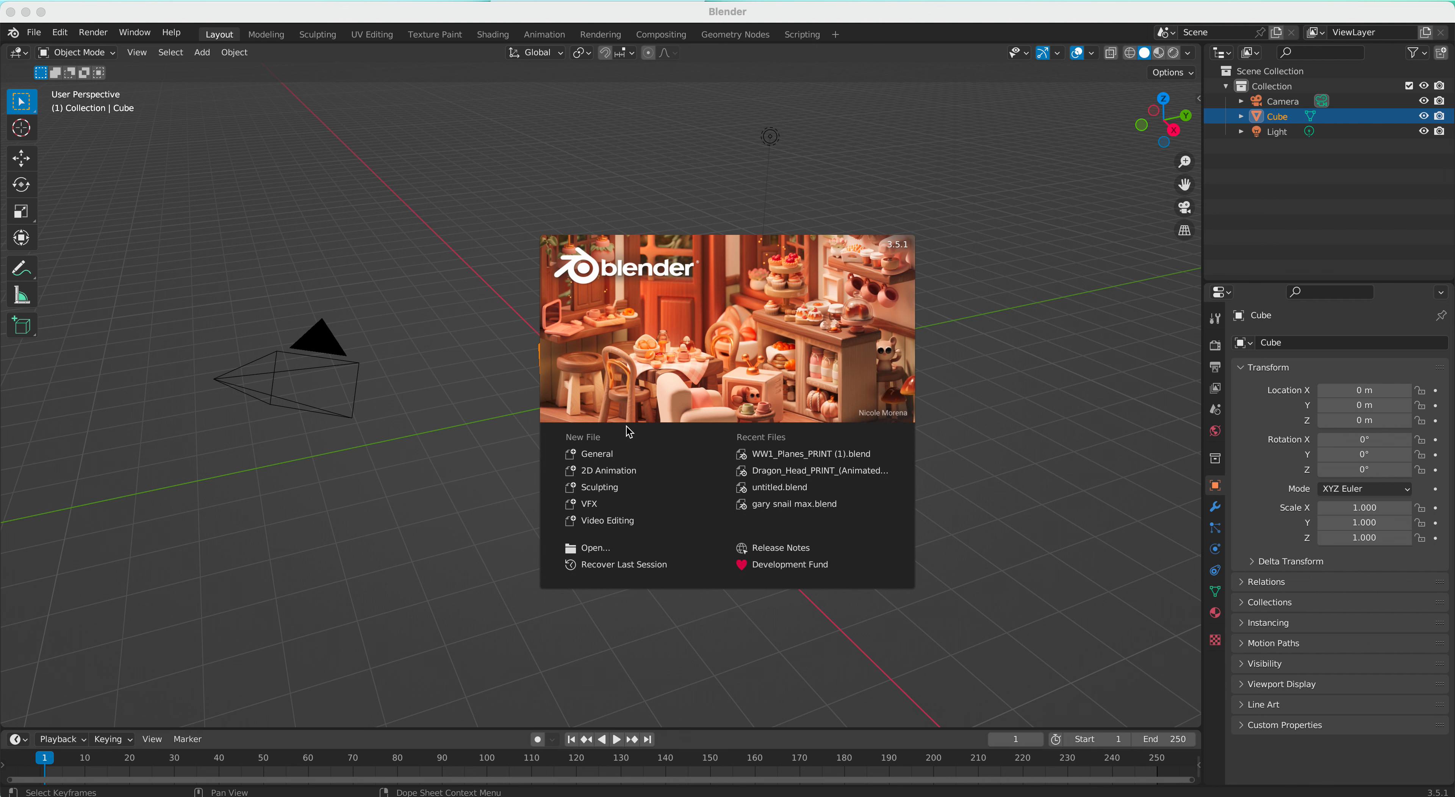
{"action": "mouse_move", "coordinate": [679, 359]}
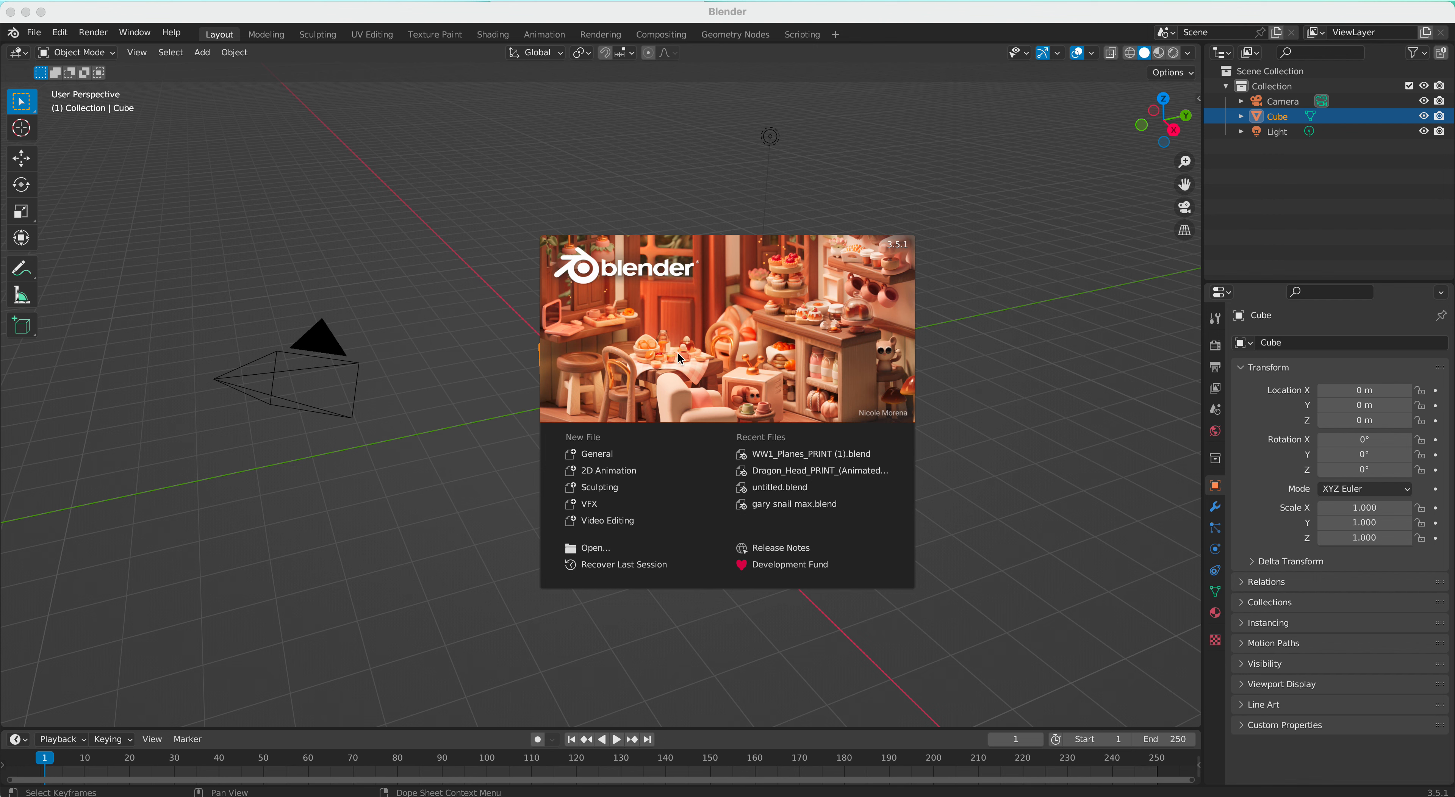
{"action": "mouse_move", "coordinate": [501, 257]}
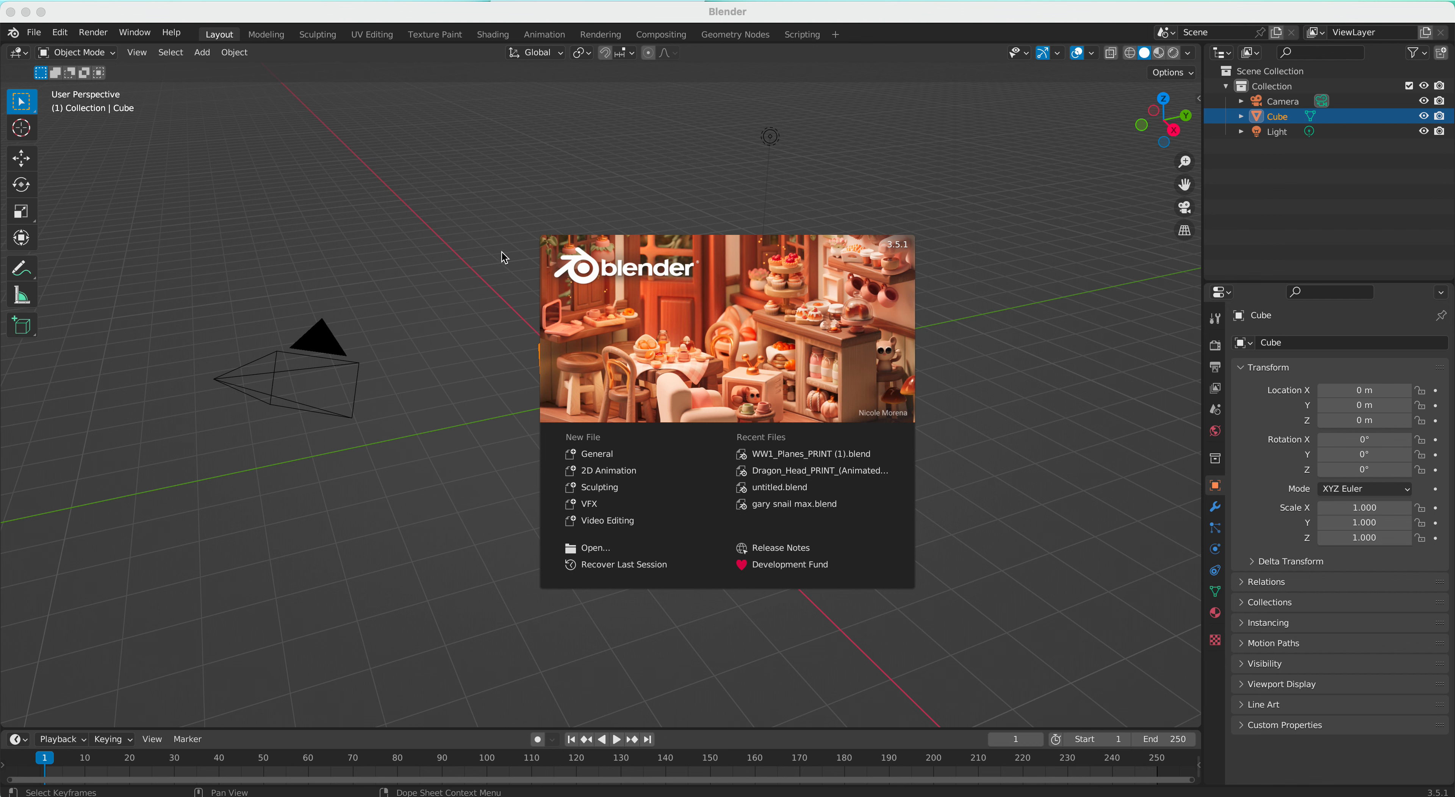
{"action": "mouse_move", "coordinate": [377, 234]}
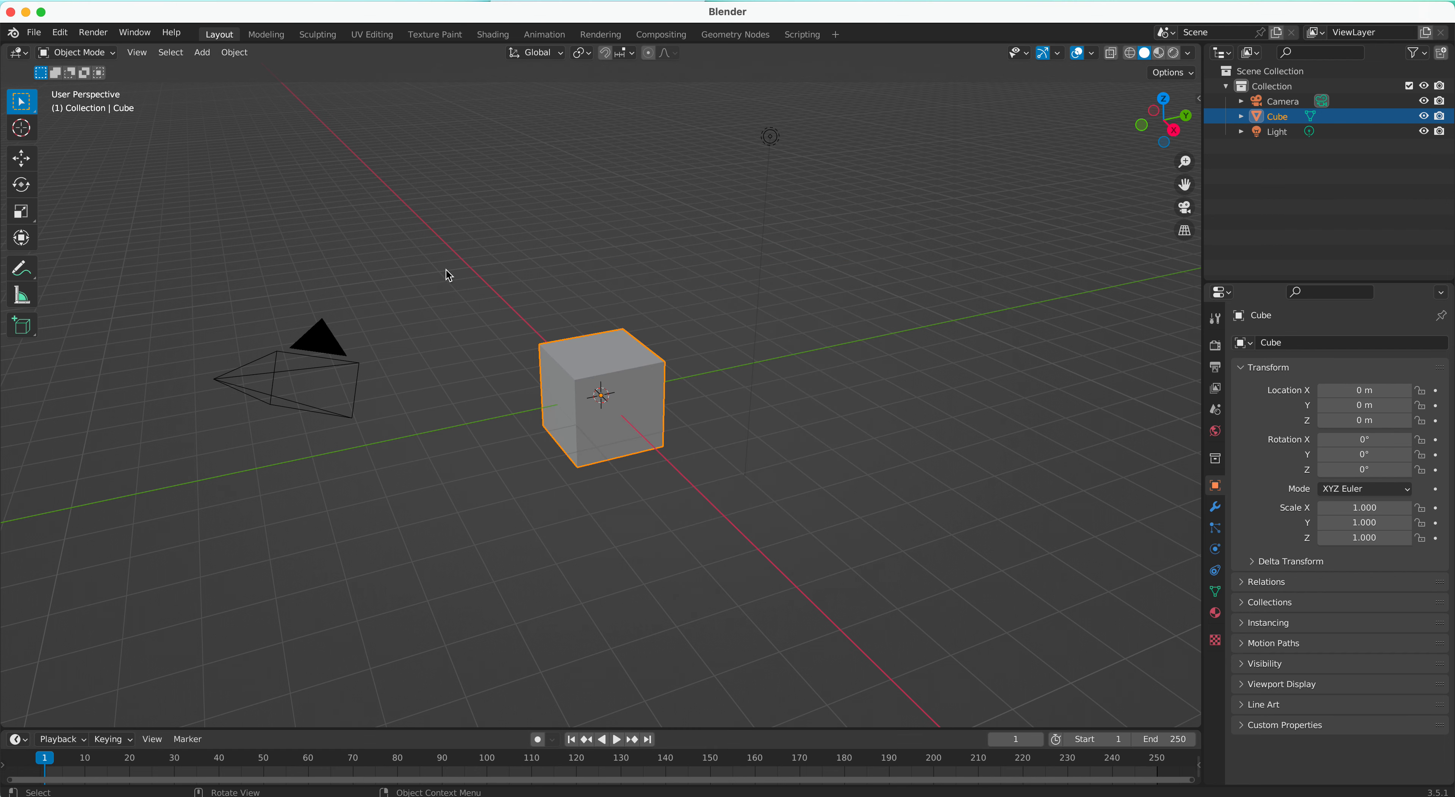
{"action": "mouse_move", "coordinate": [473, 286]}
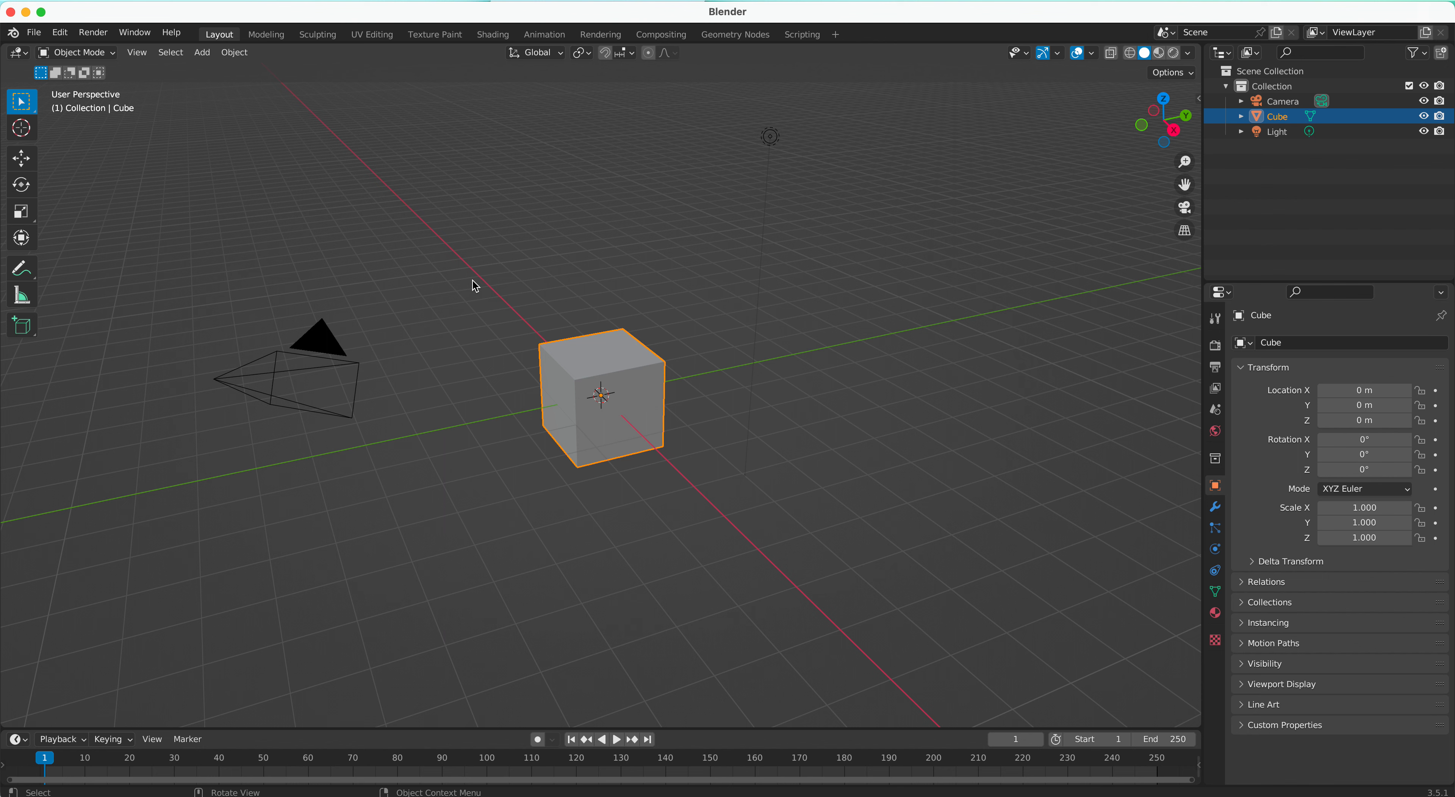
{"action": "mouse_move", "coordinate": [480, 347]}
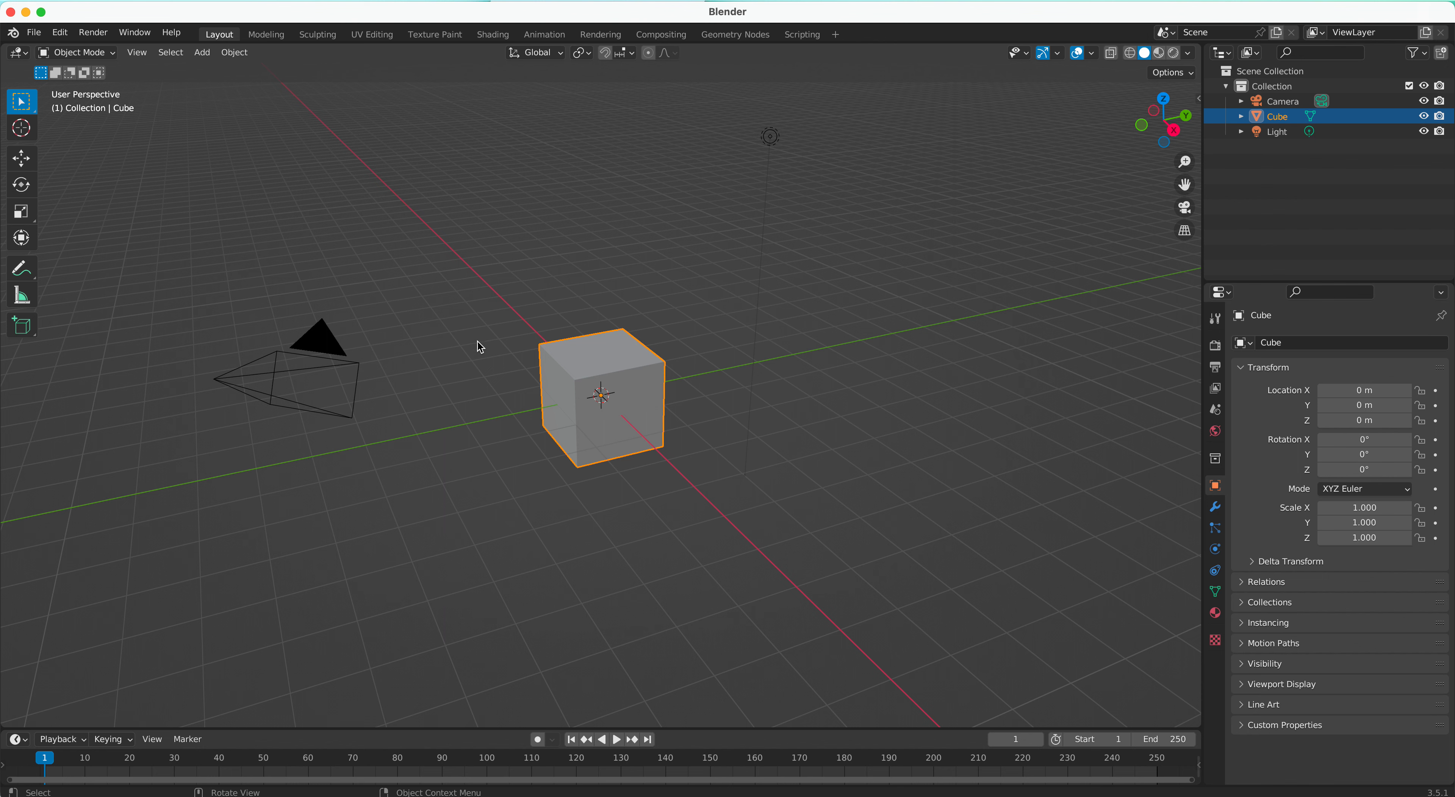
{"action": "mouse_move", "coordinate": [613, 366]}
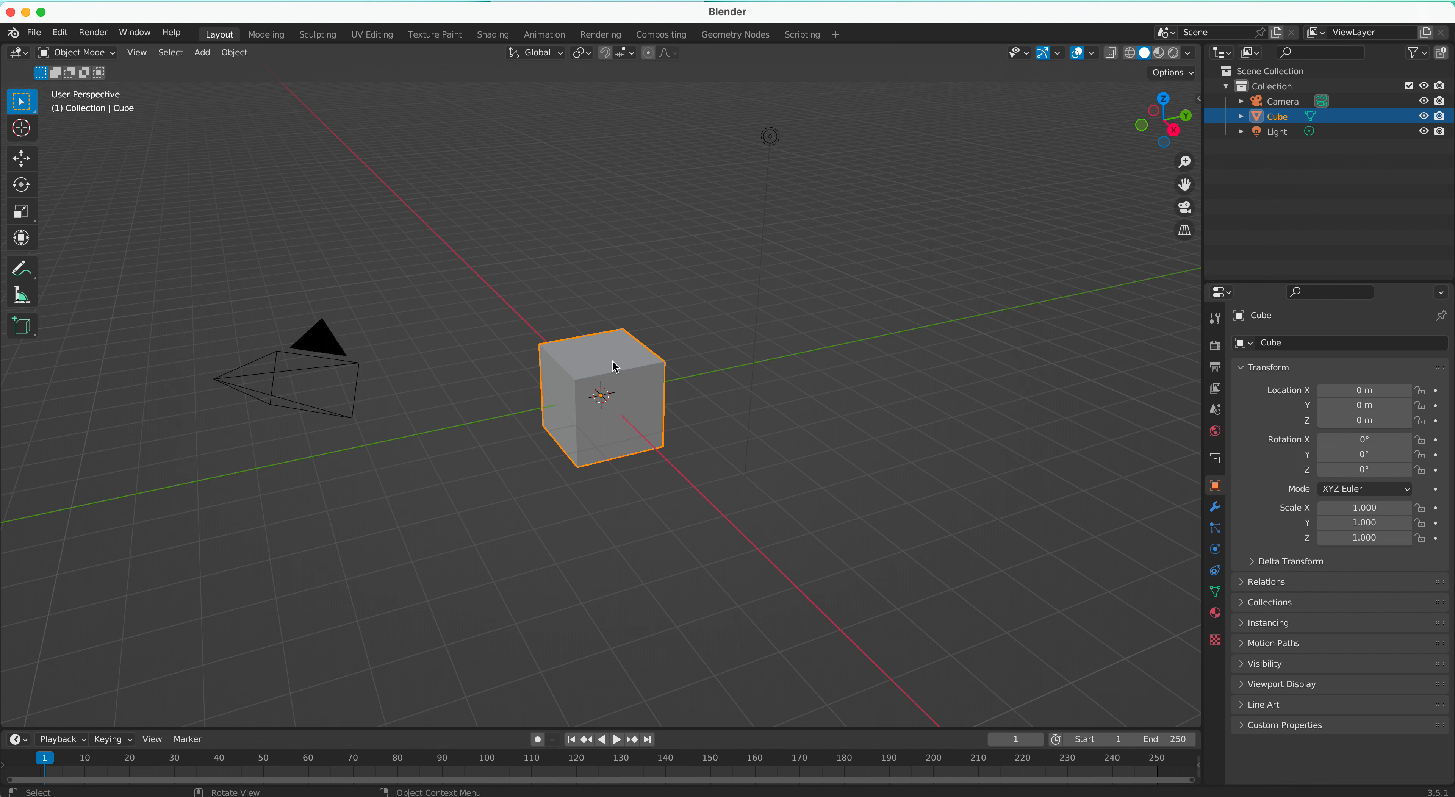
{"action": "left_click", "coordinate": [315, 363]}
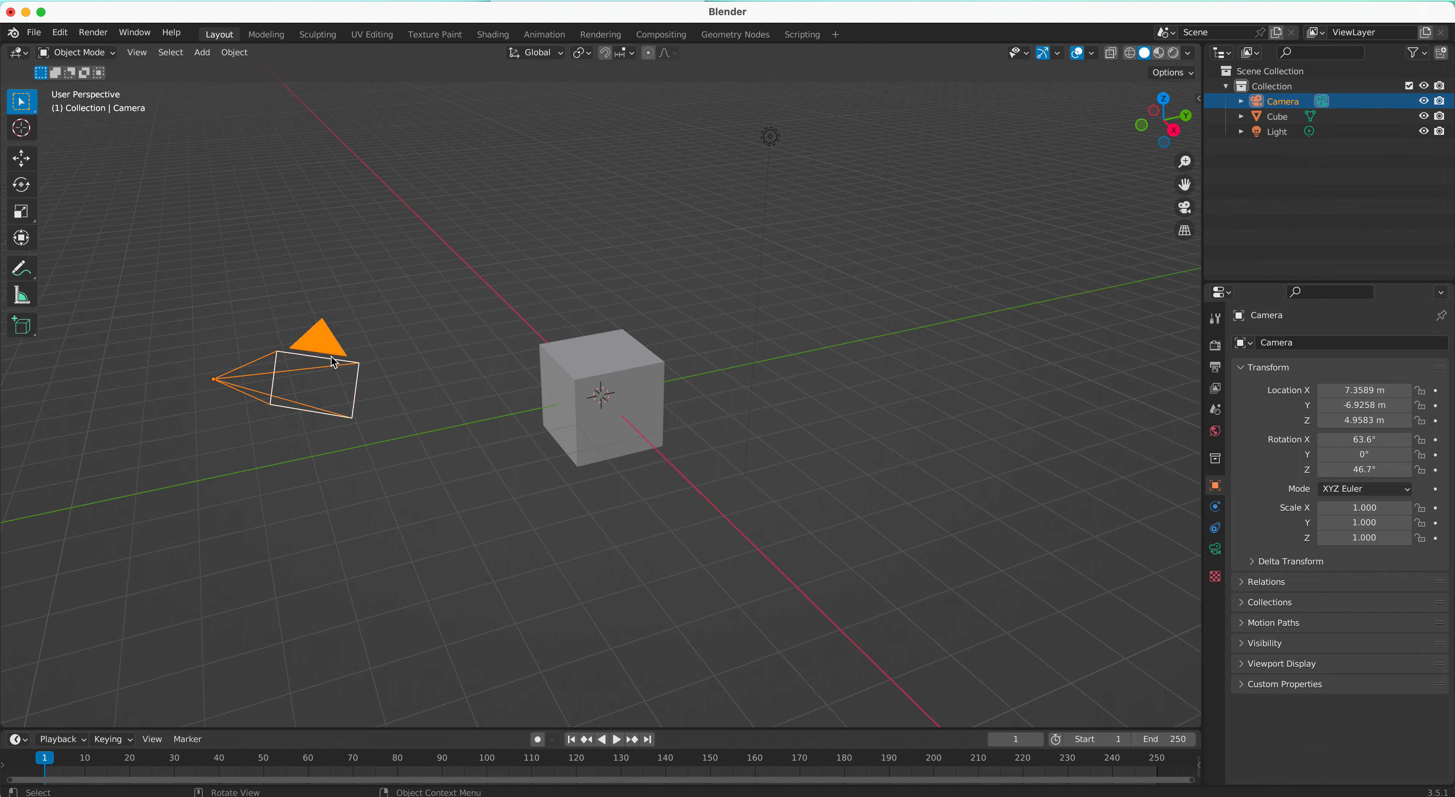
{"action": "left_click", "coordinate": [1278, 131]}
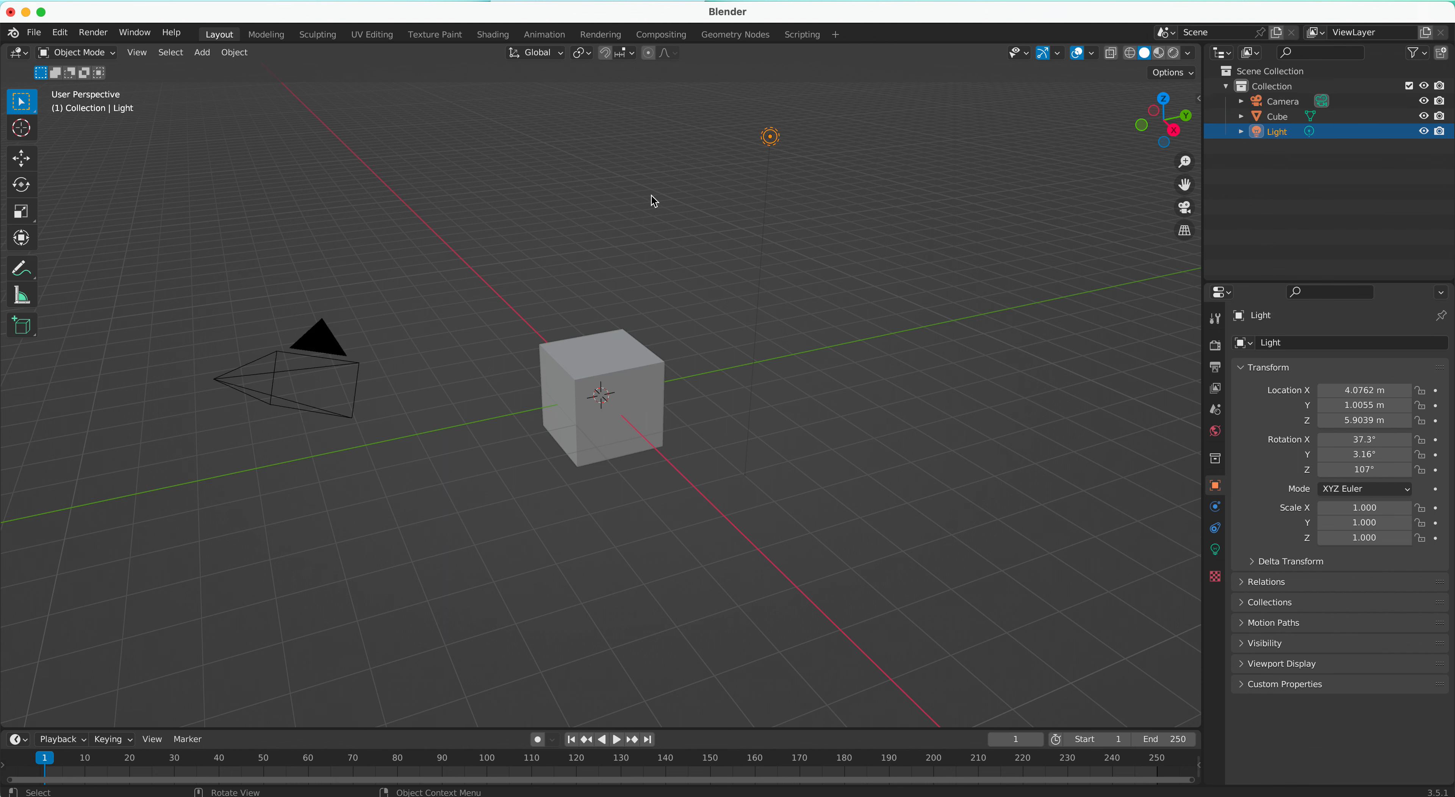
{"action": "mouse_move", "coordinate": [651, 364]}
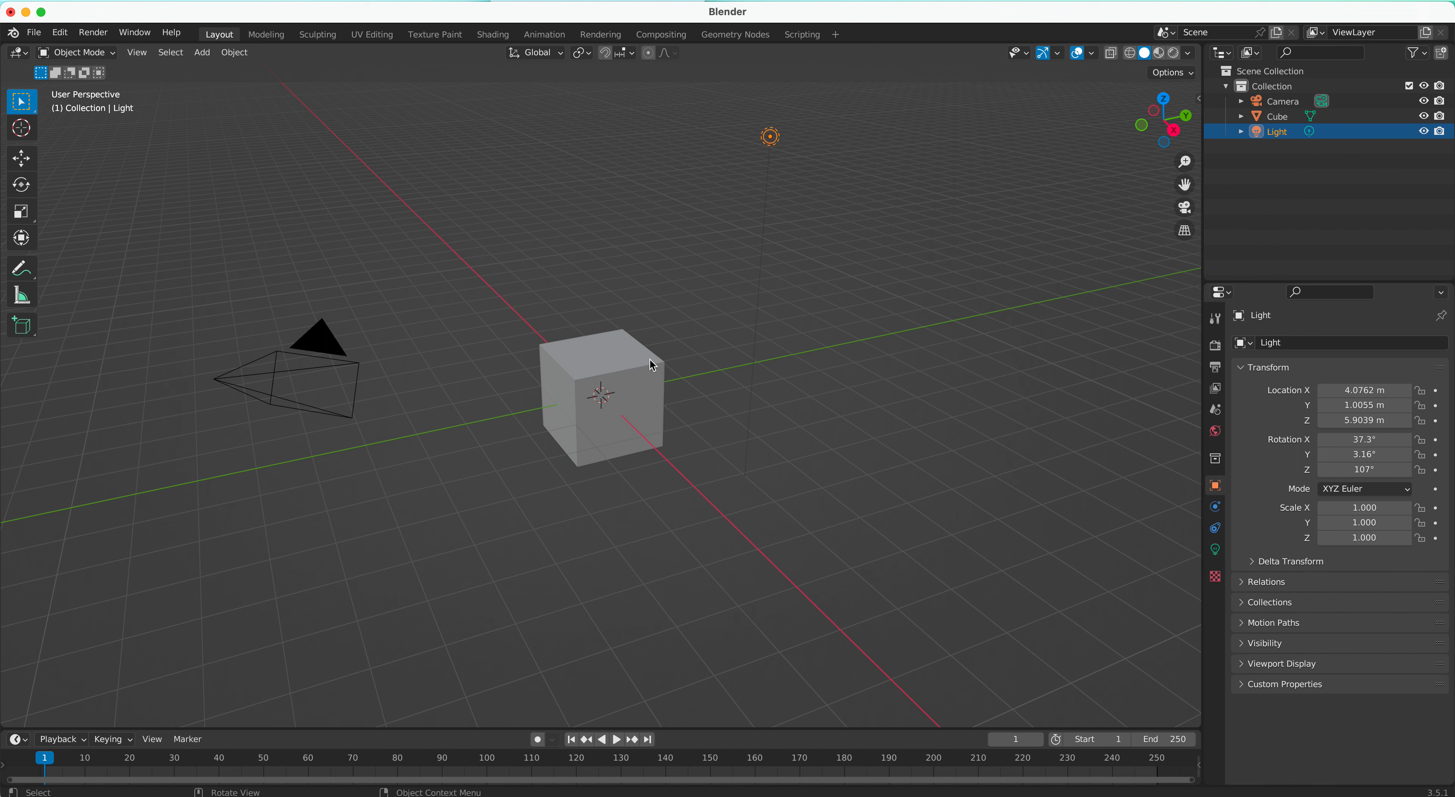
{"action": "left_click", "coordinate": [601, 394]}
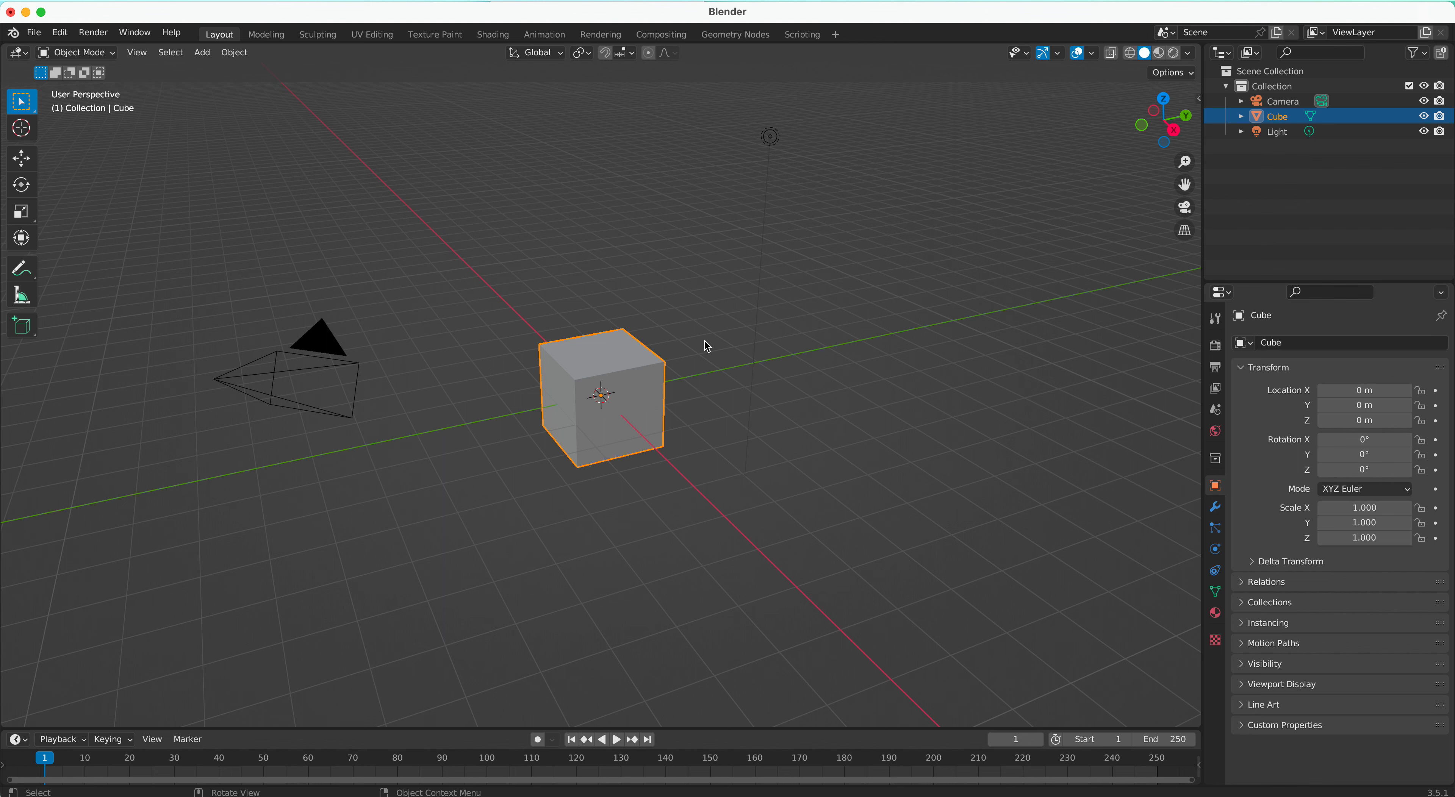
{"action": "mouse_move", "coordinate": [703, 342]}
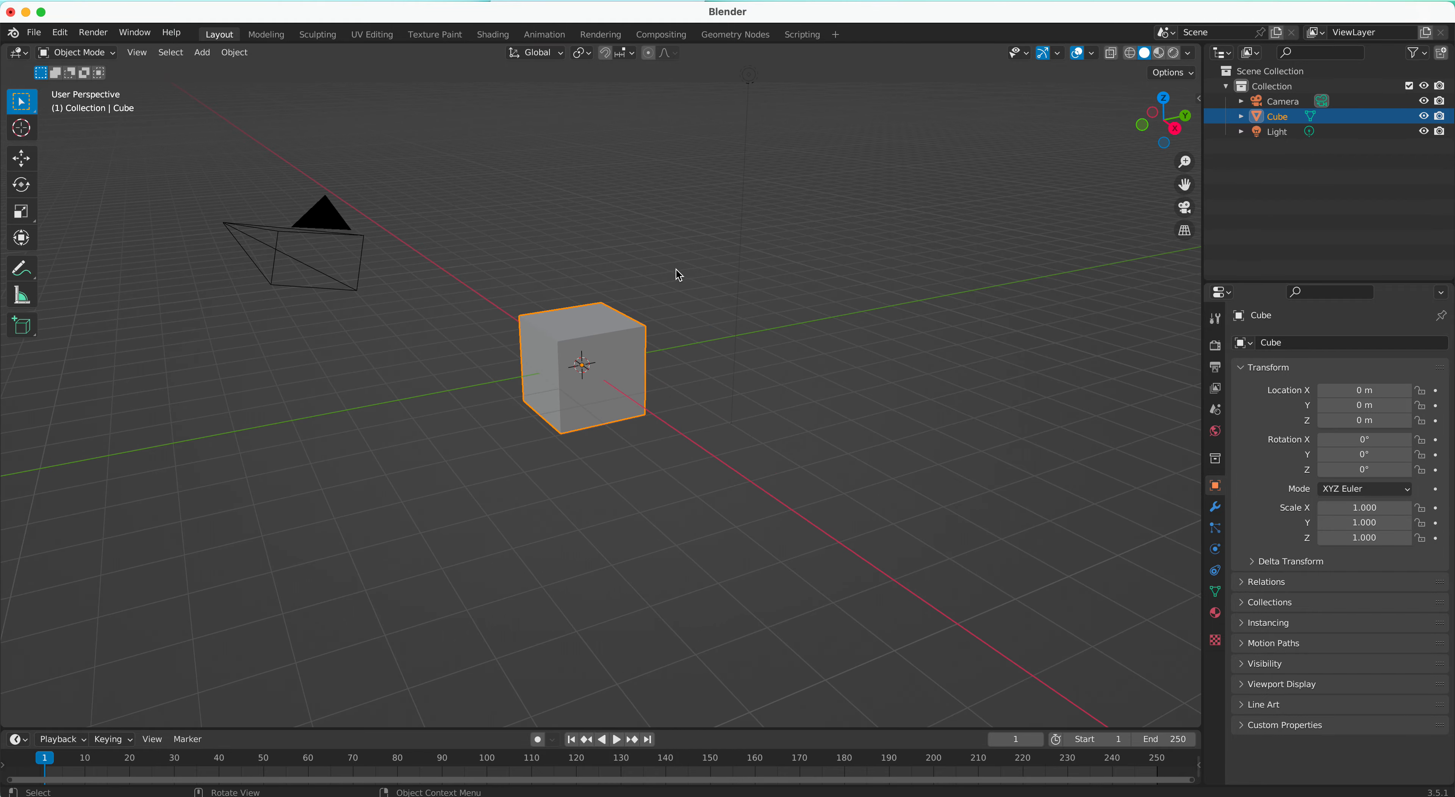
{"action": "left_click_drag", "start_coordinate": [676, 275], "coordinate": [732, 280]}
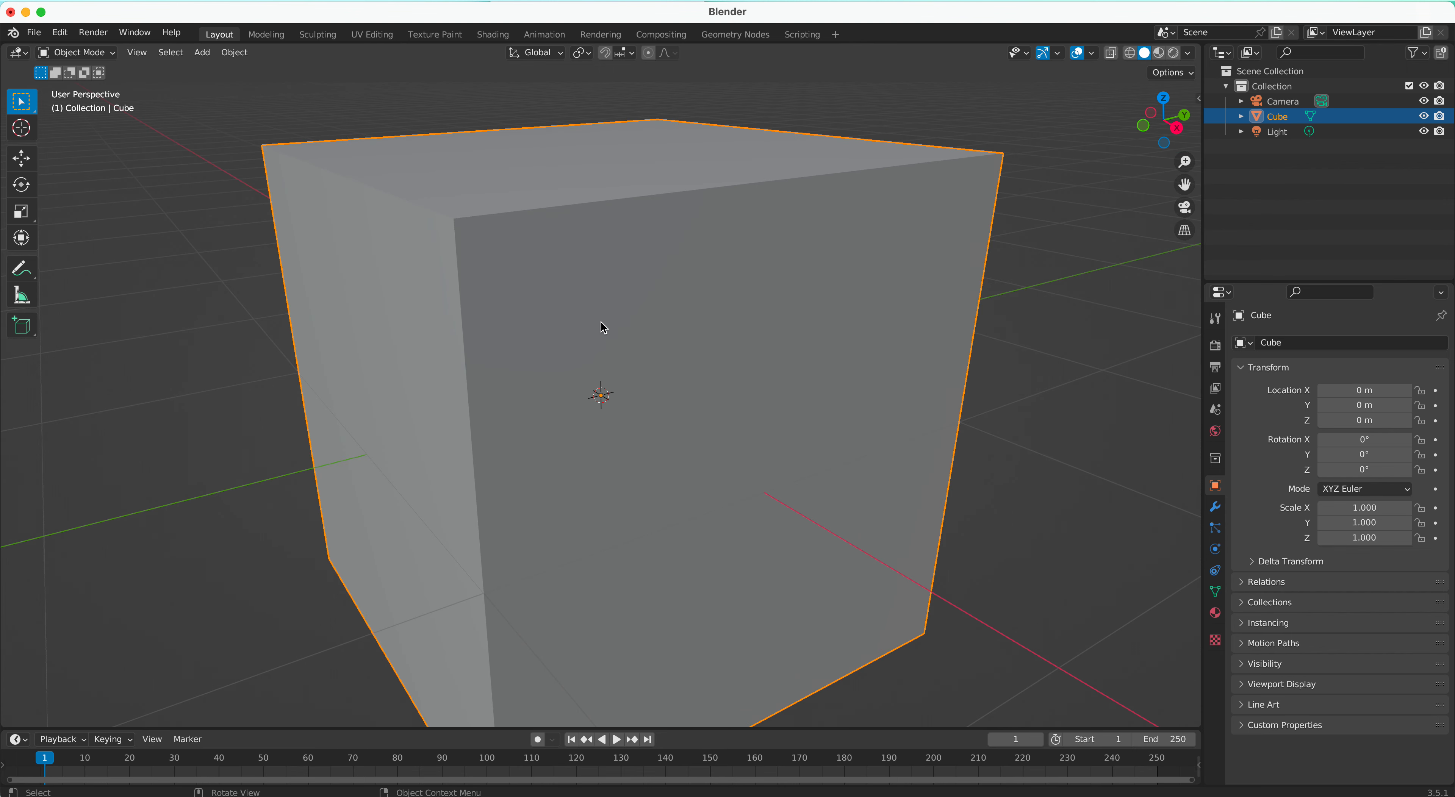
{"action": "scroll", "scroll_direction": "down", "scroll_amount": 3}
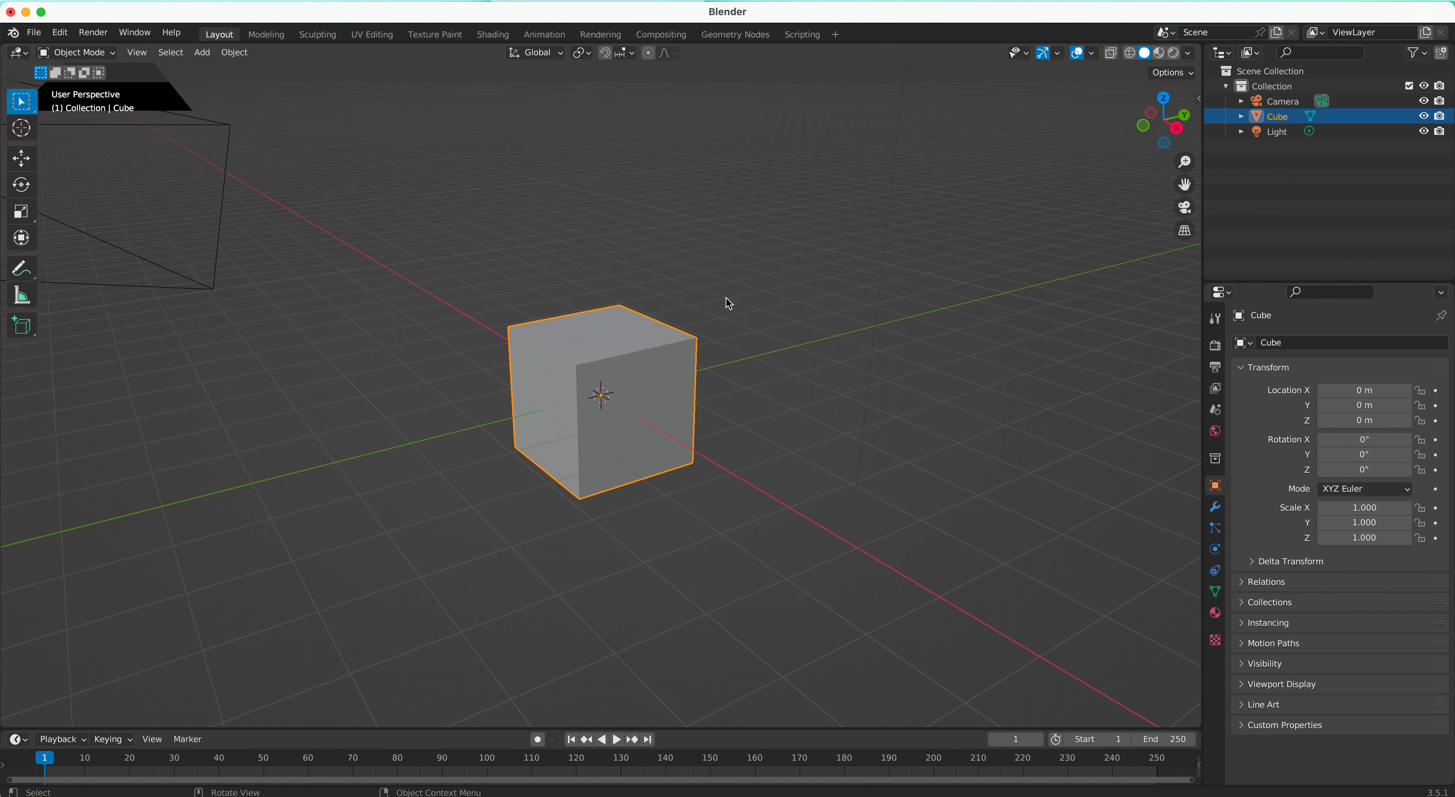
{"action": "mouse_move", "coordinate": [640, 269]}
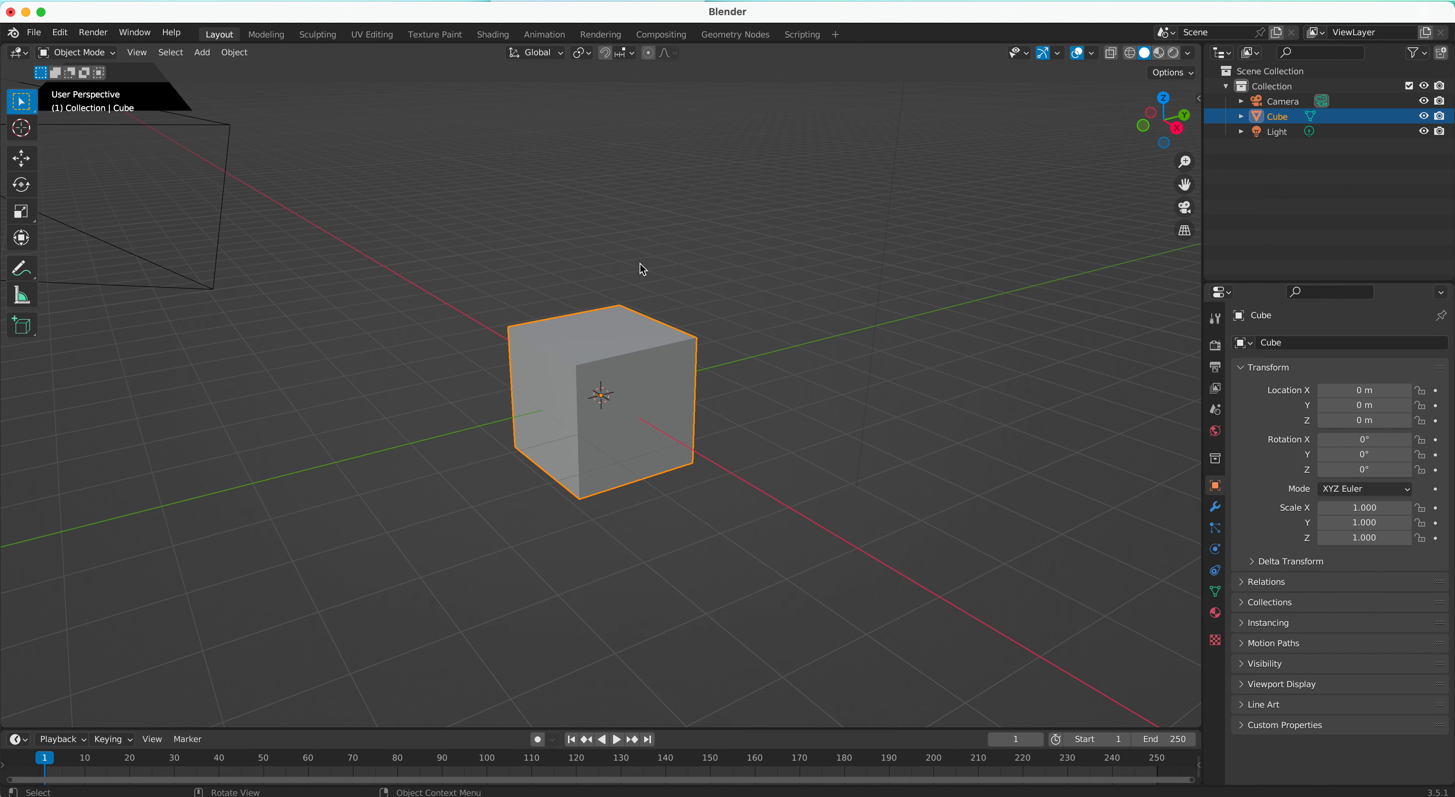
{"action": "left_click", "coordinate": [22, 158]}
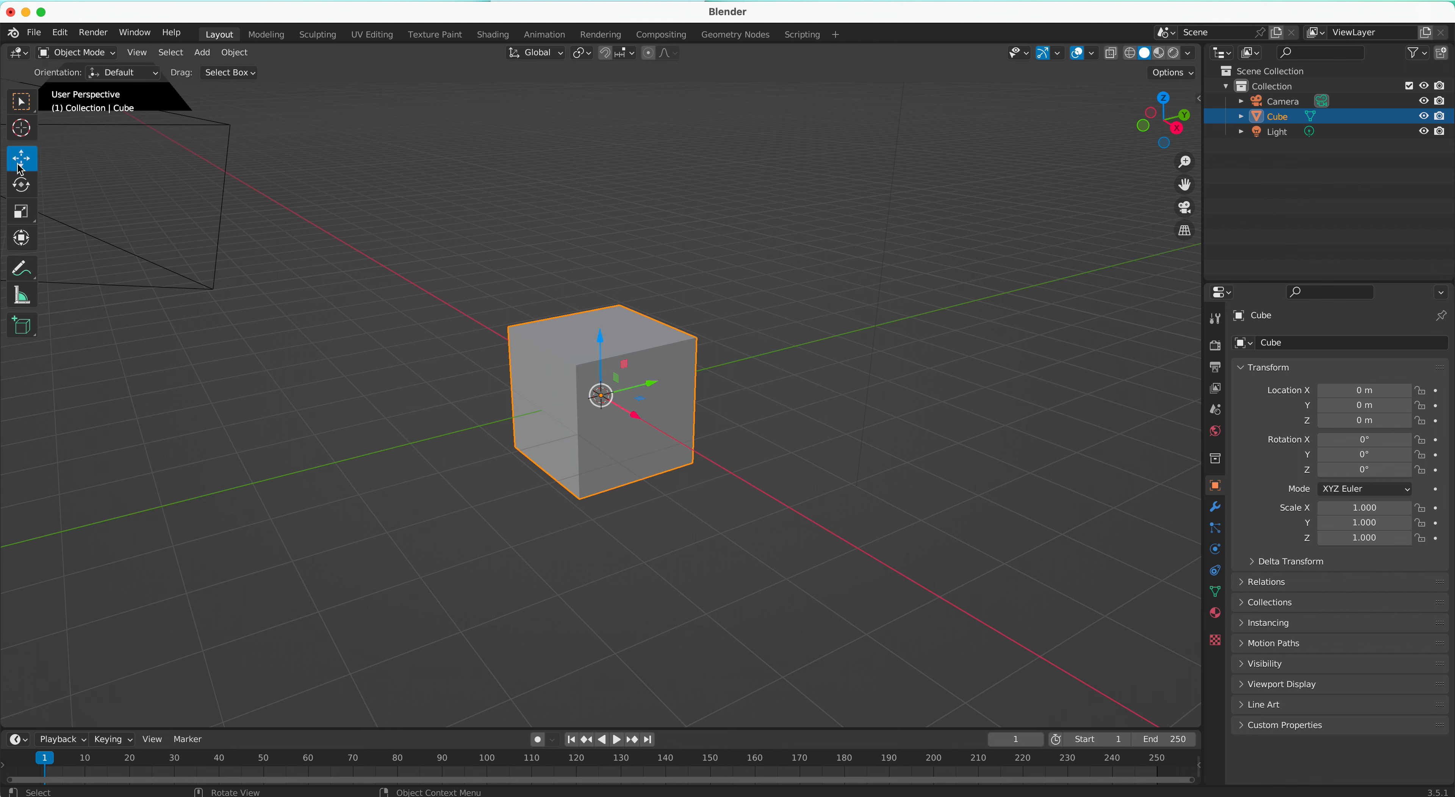
{"action": "left_click", "coordinate": [20, 185]}
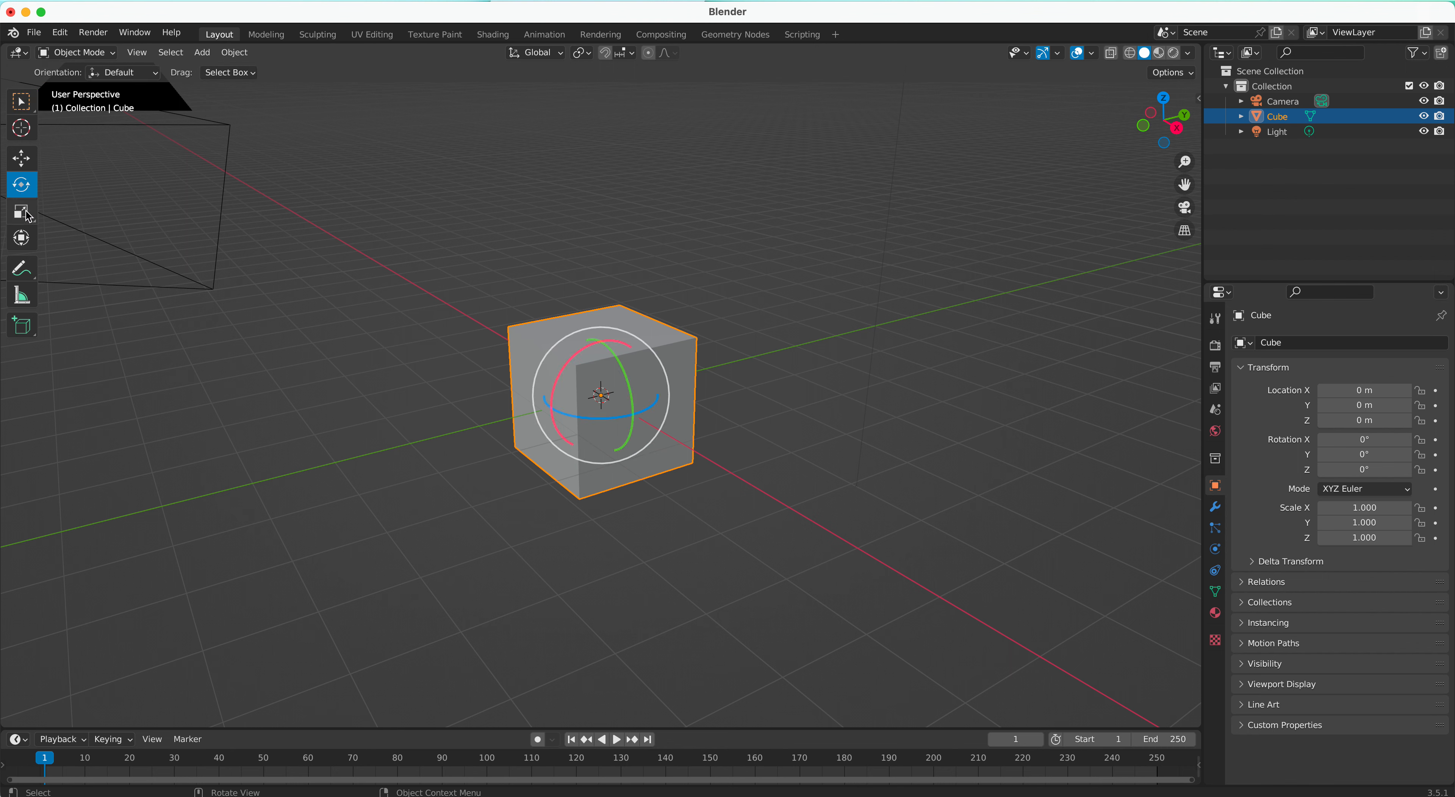
{"action": "left_click", "coordinate": [21, 157]}
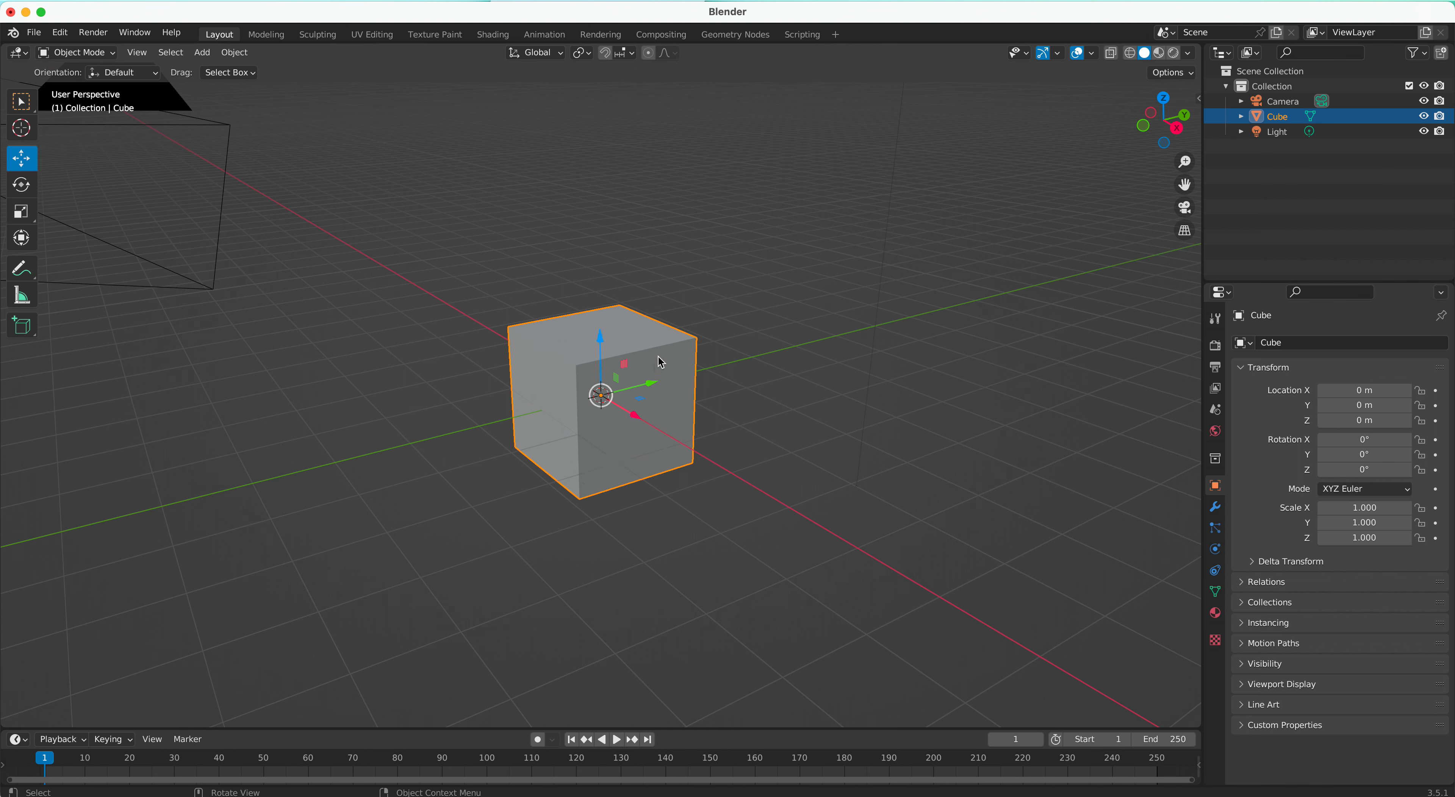
{"action": "mouse_move", "coordinate": [595, 343]}
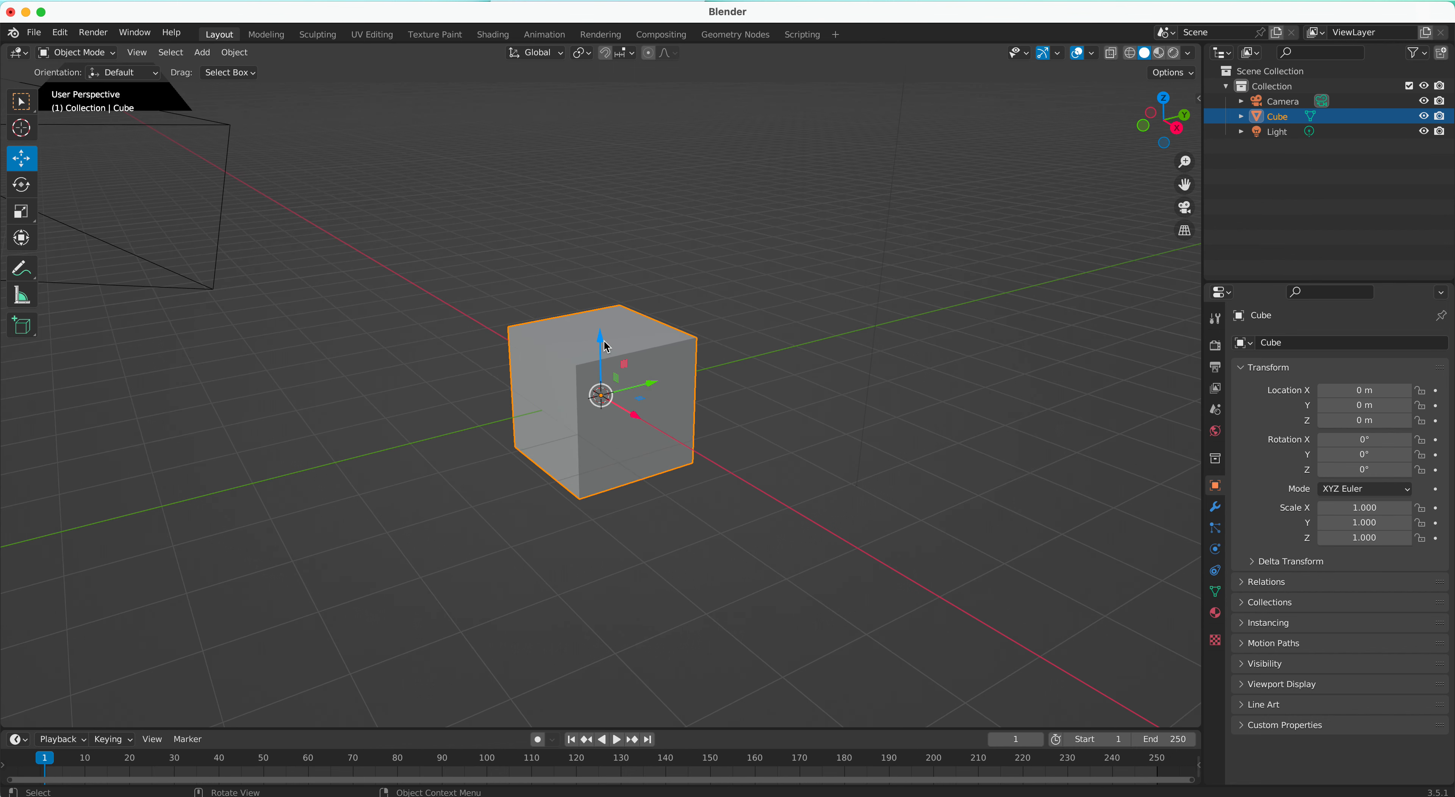
{"action": "mouse_move", "coordinate": [598, 347]}
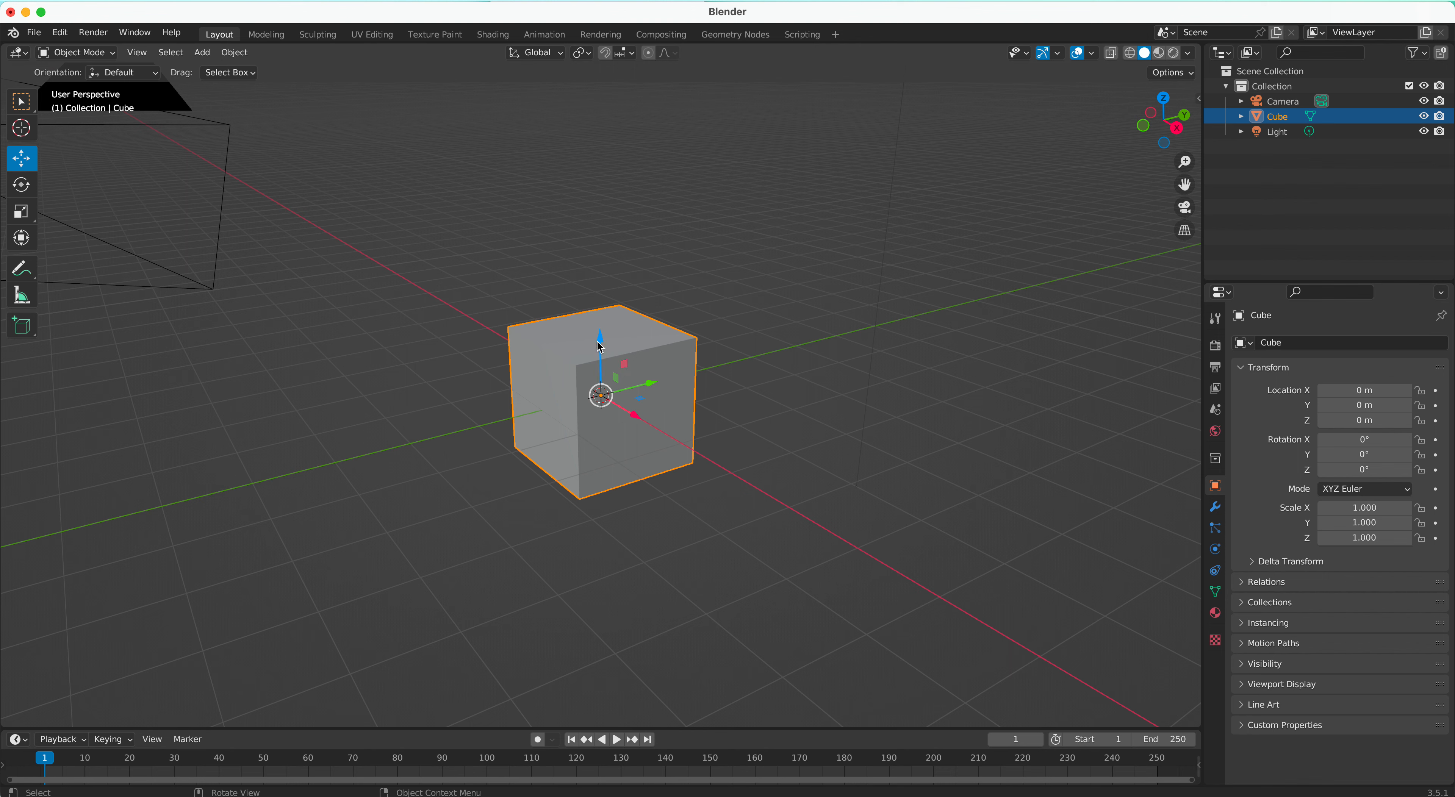
{"action": "mouse_move", "coordinate": [796, 357]}
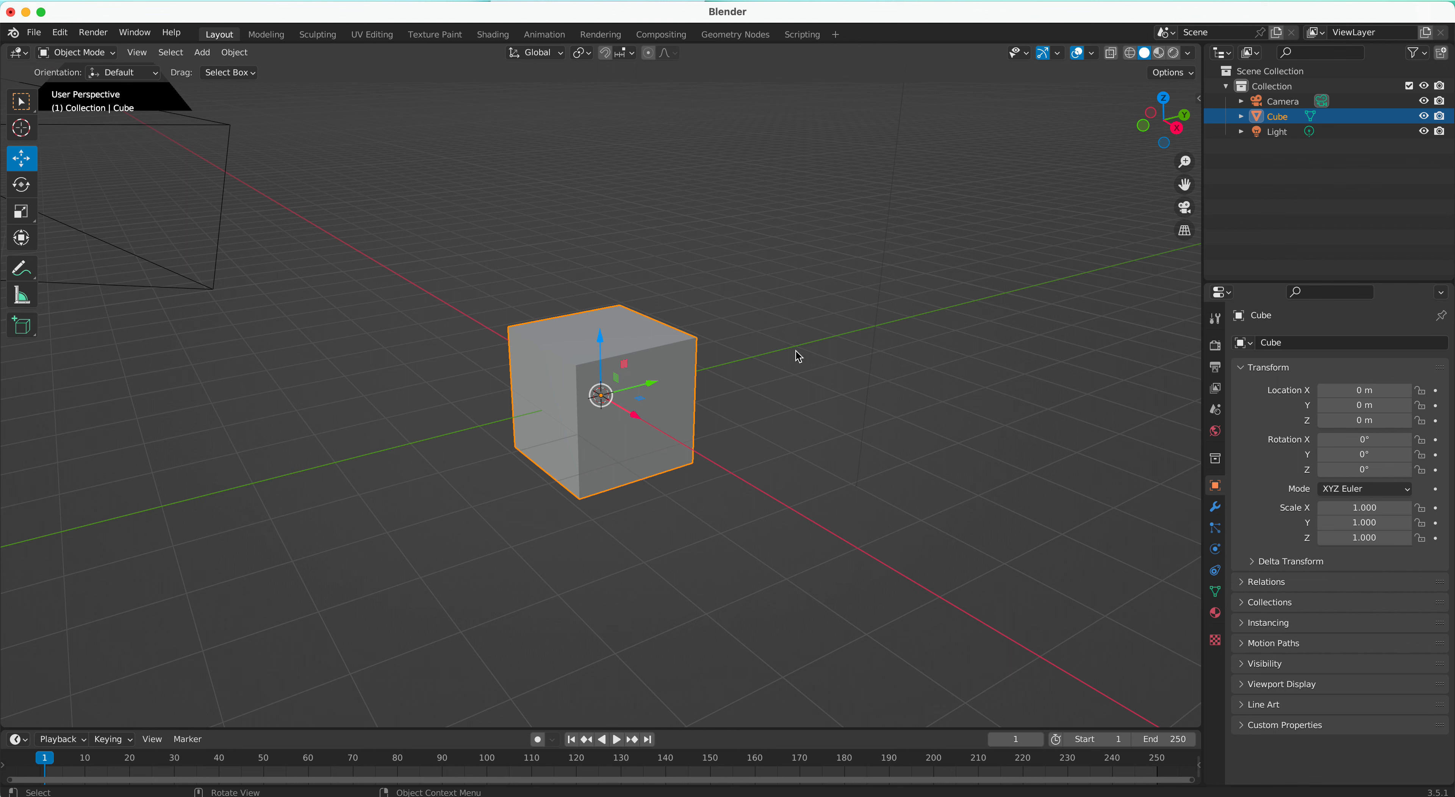
{"action": "mouse_move", "coordinate": [712, 355]}
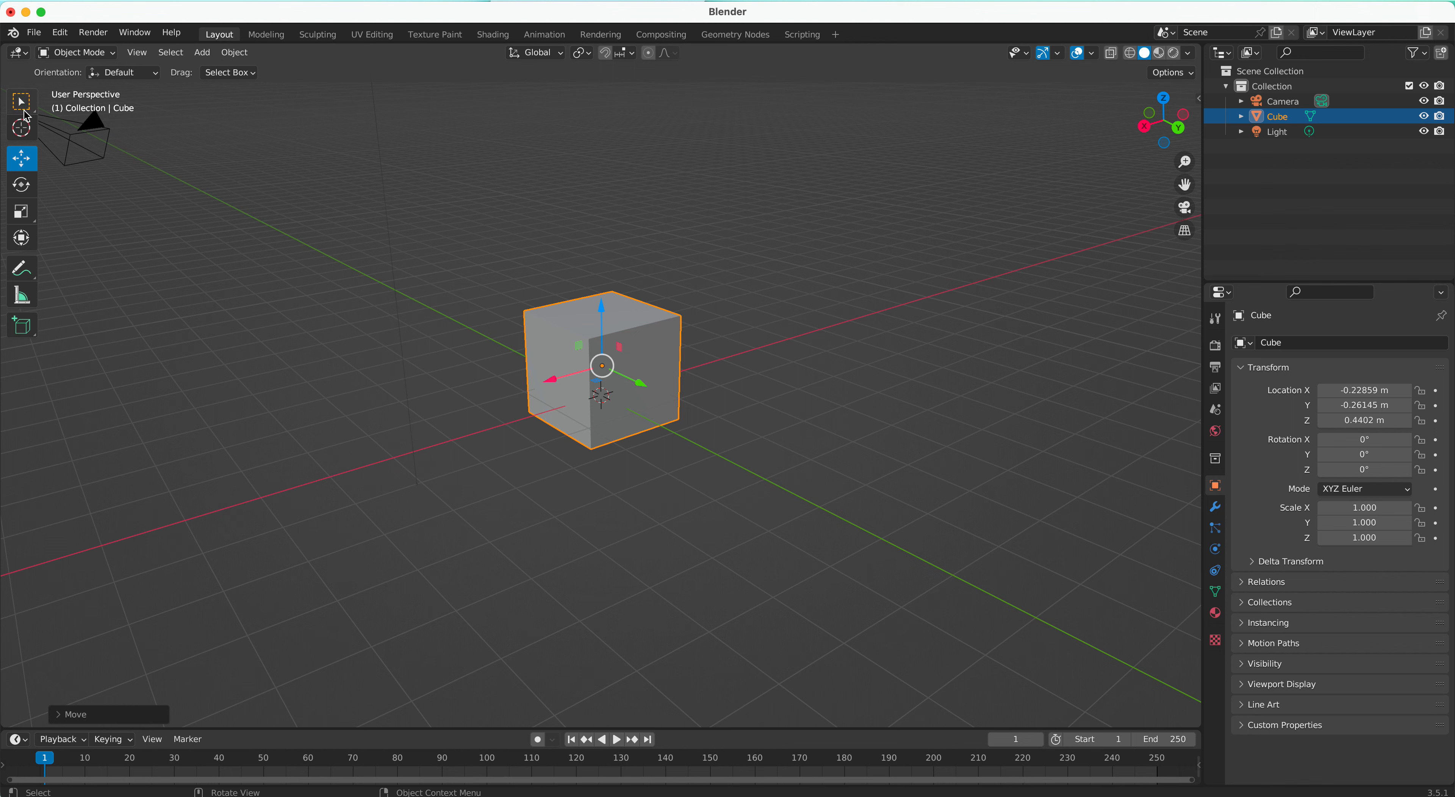
Move the cube along X to about -3.26 m and confirm its new position
{"action": "left_click", "coordinate": [21, 100]}
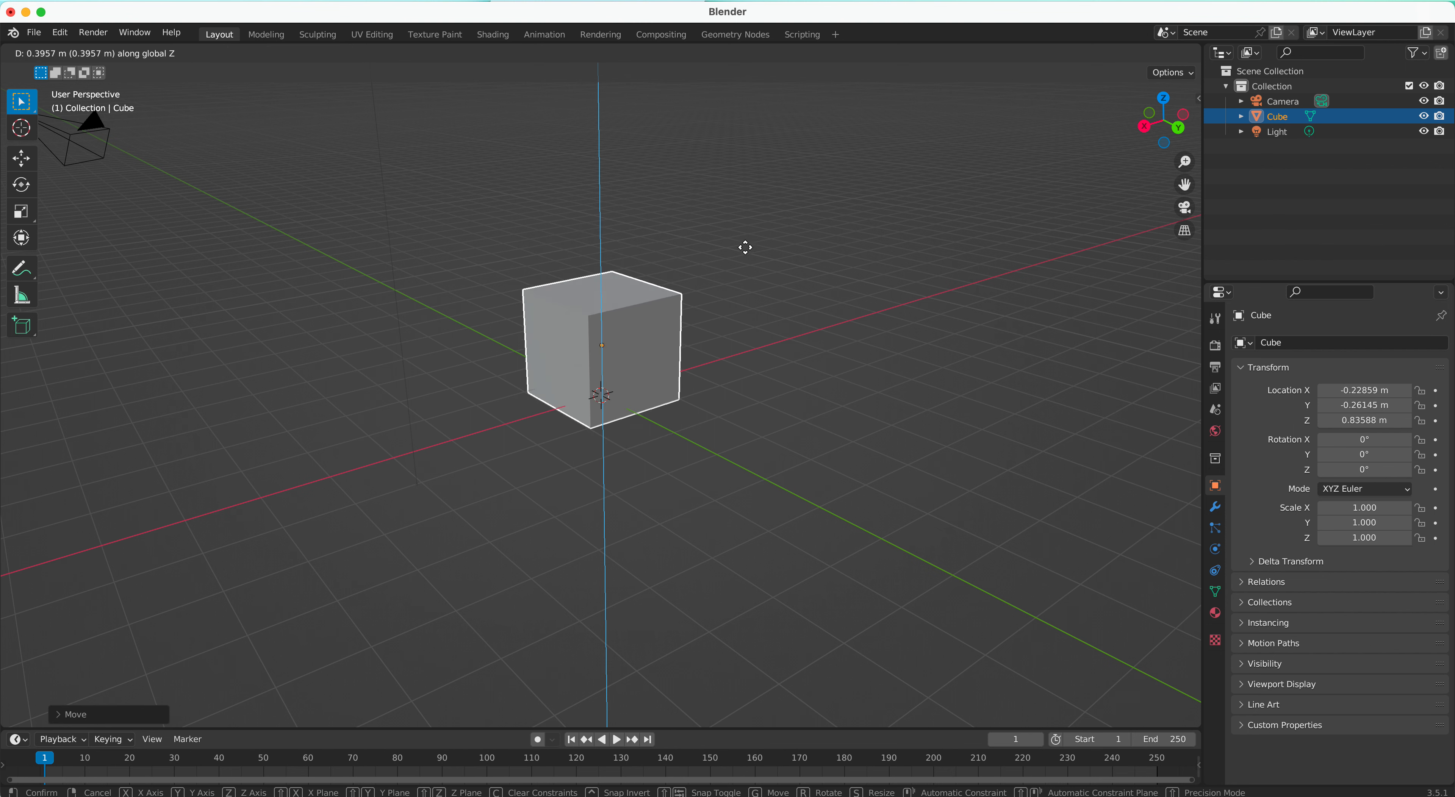
{"action": "mouse_move", "coordinate": [730, 306]}
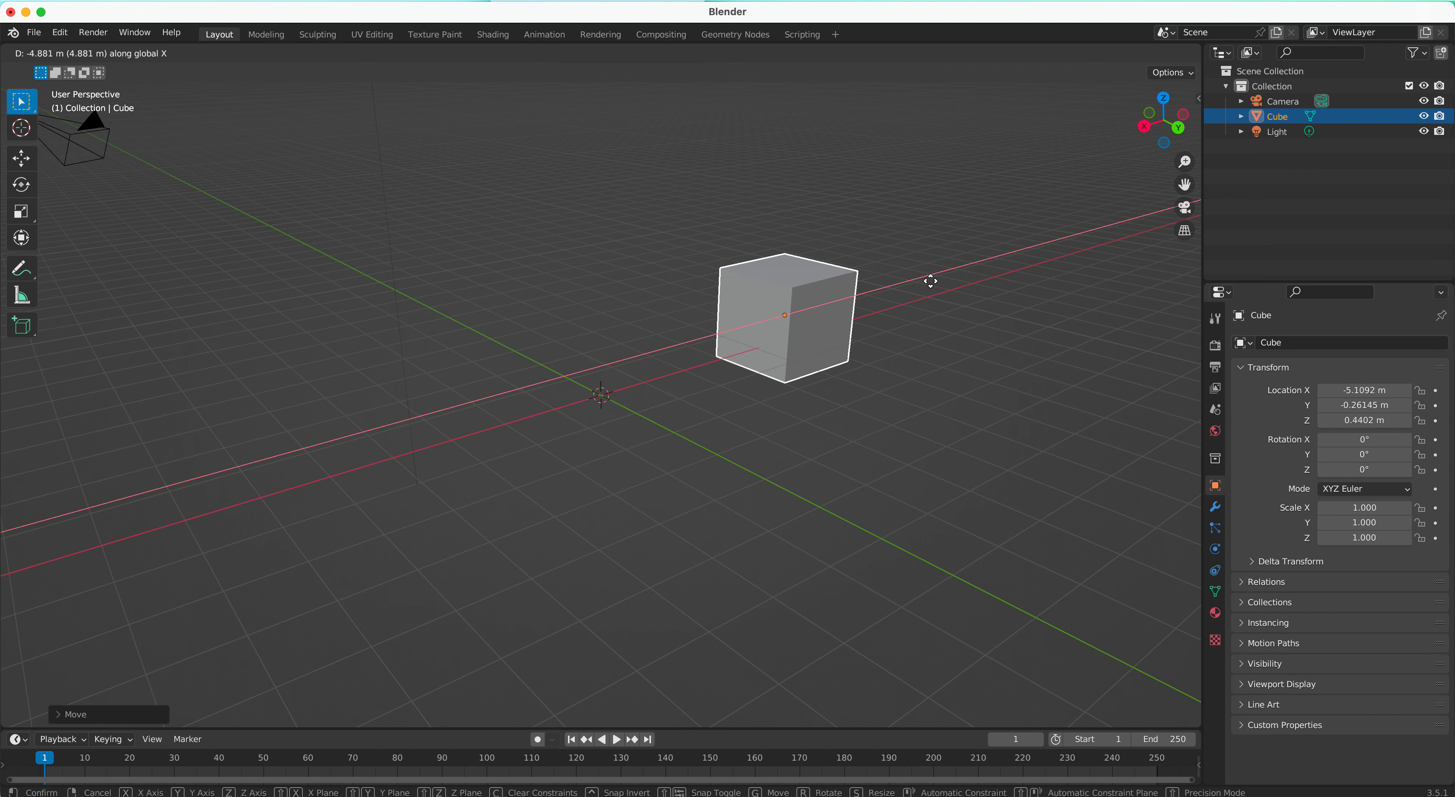
{"action": "left_click", "coordinate": [931, 281]}
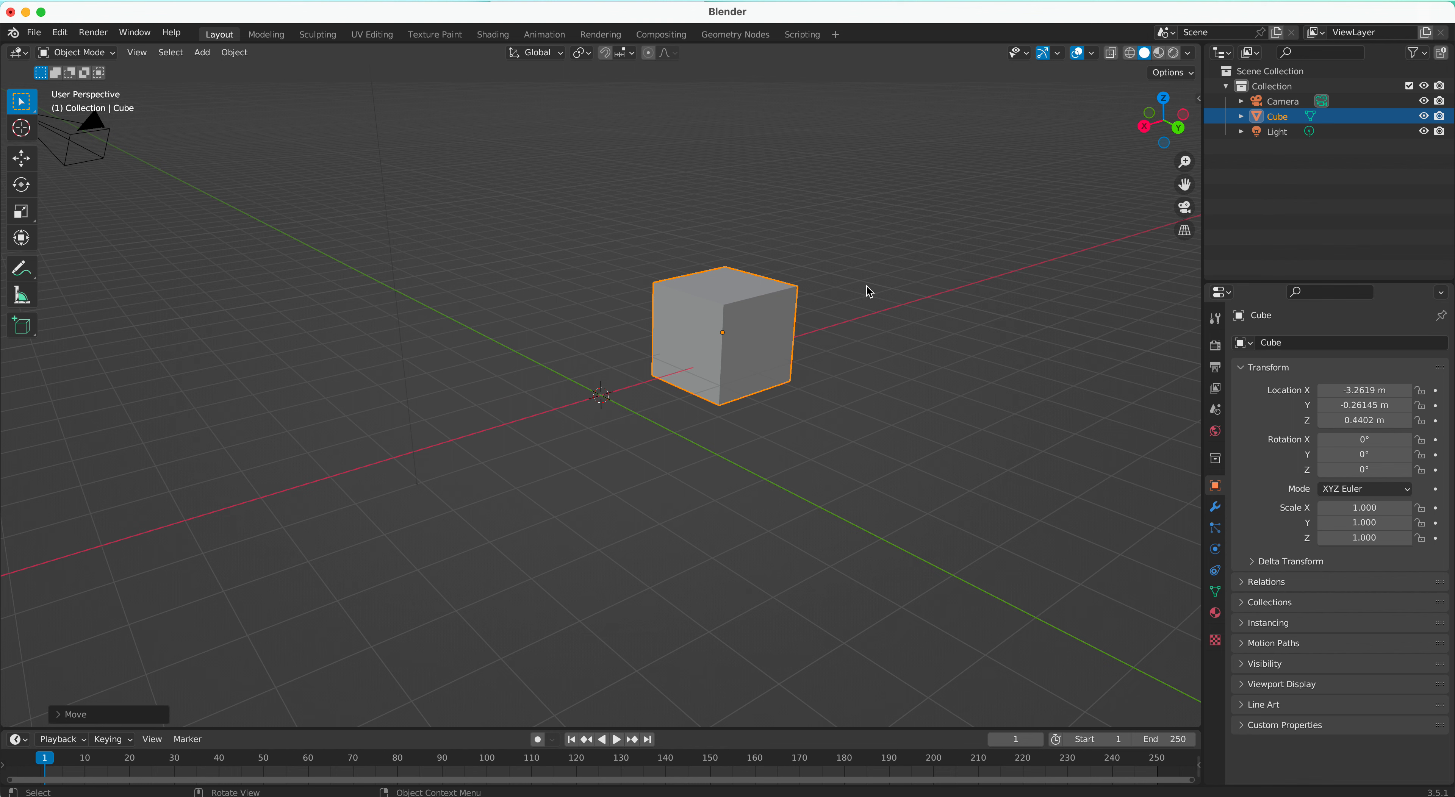
{"action": "left_click_drag", "start_coordinate": [723, 332], "coordinate": [611, 305]}
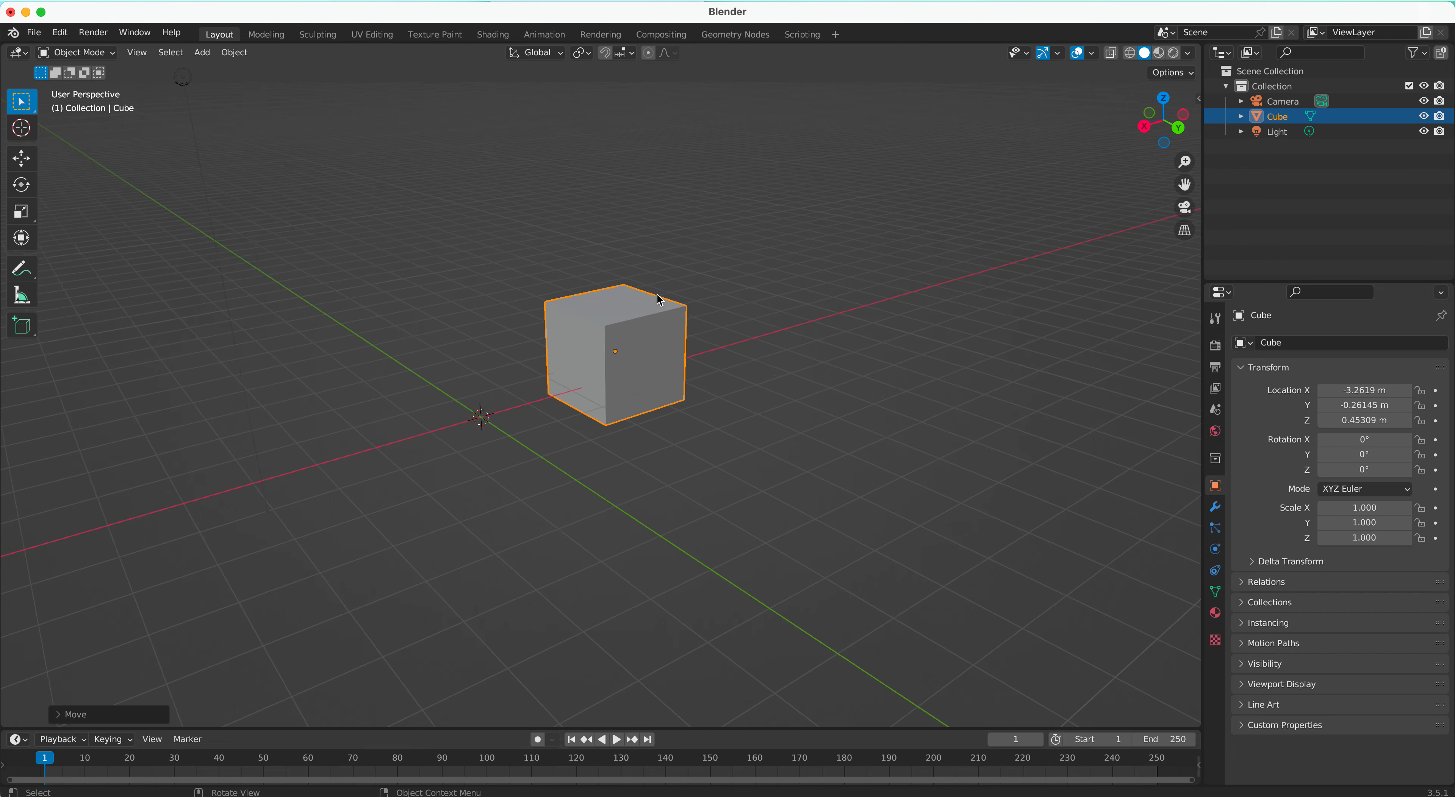
{"action": "left_click", "coordinate": [21, 185]}
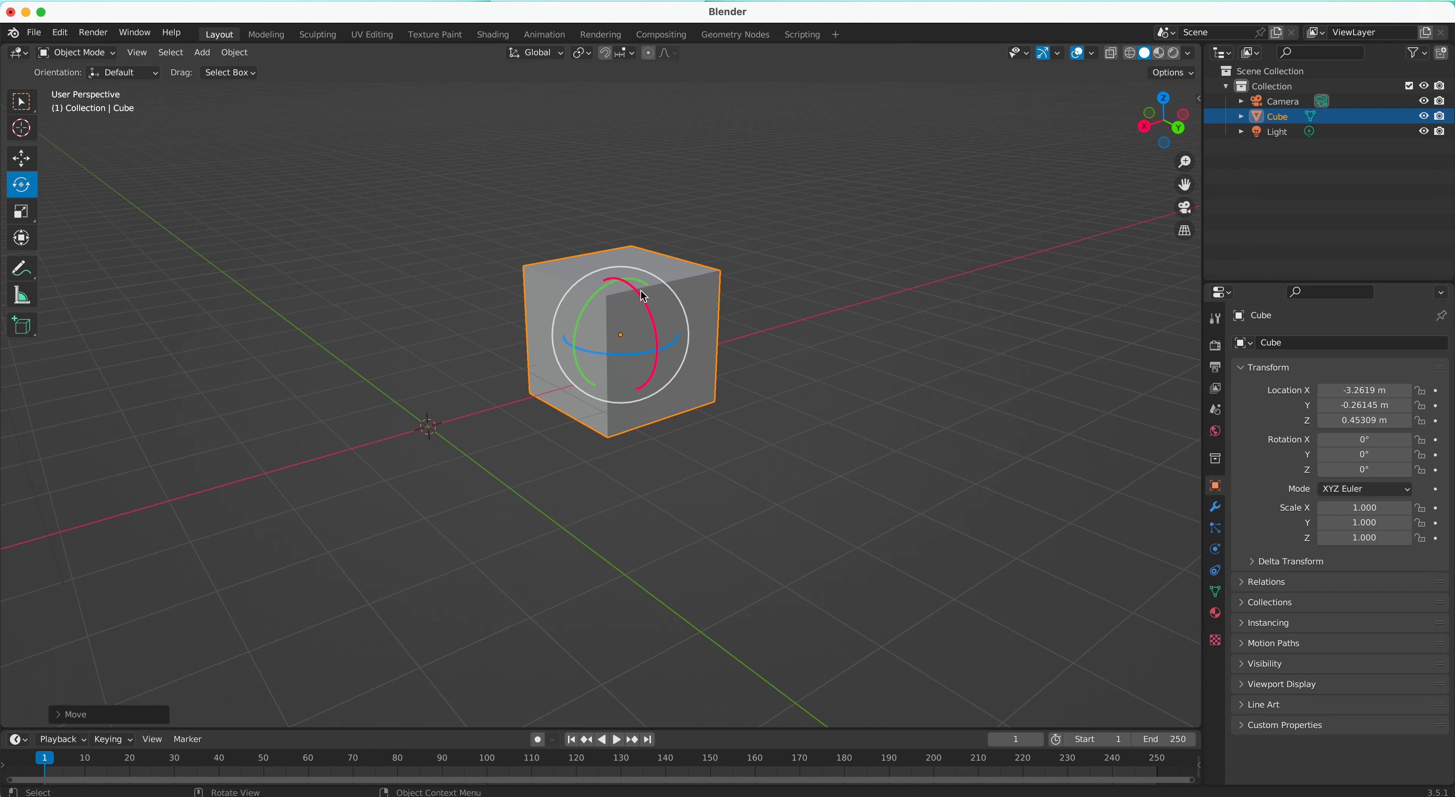
{"action": "mouse_move", "coordinate": [649, 311]}
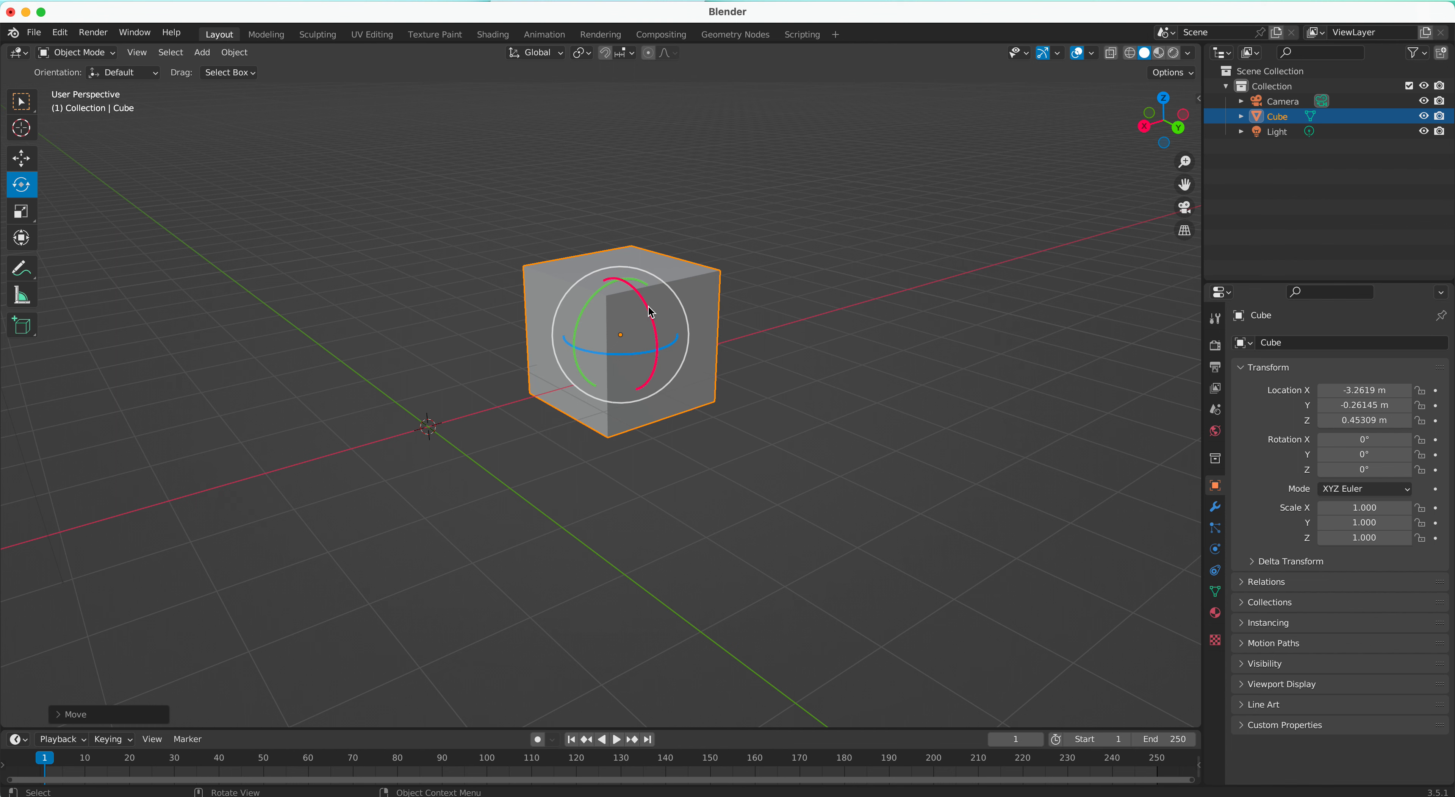
{"action": "mouse_move", "coordinate": [648, 309]}
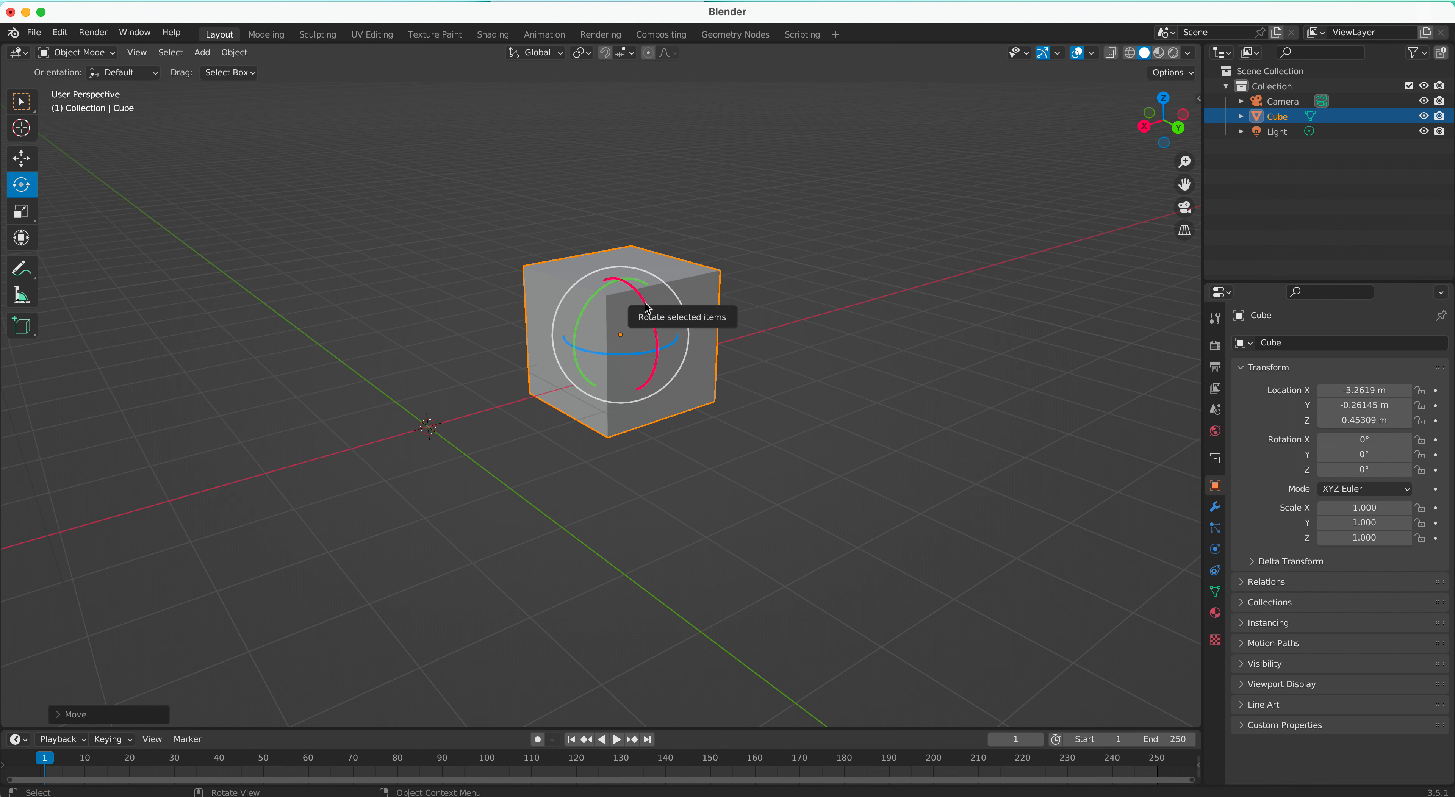
{"action": "mouse_move", "coordinate": [636, 360]}
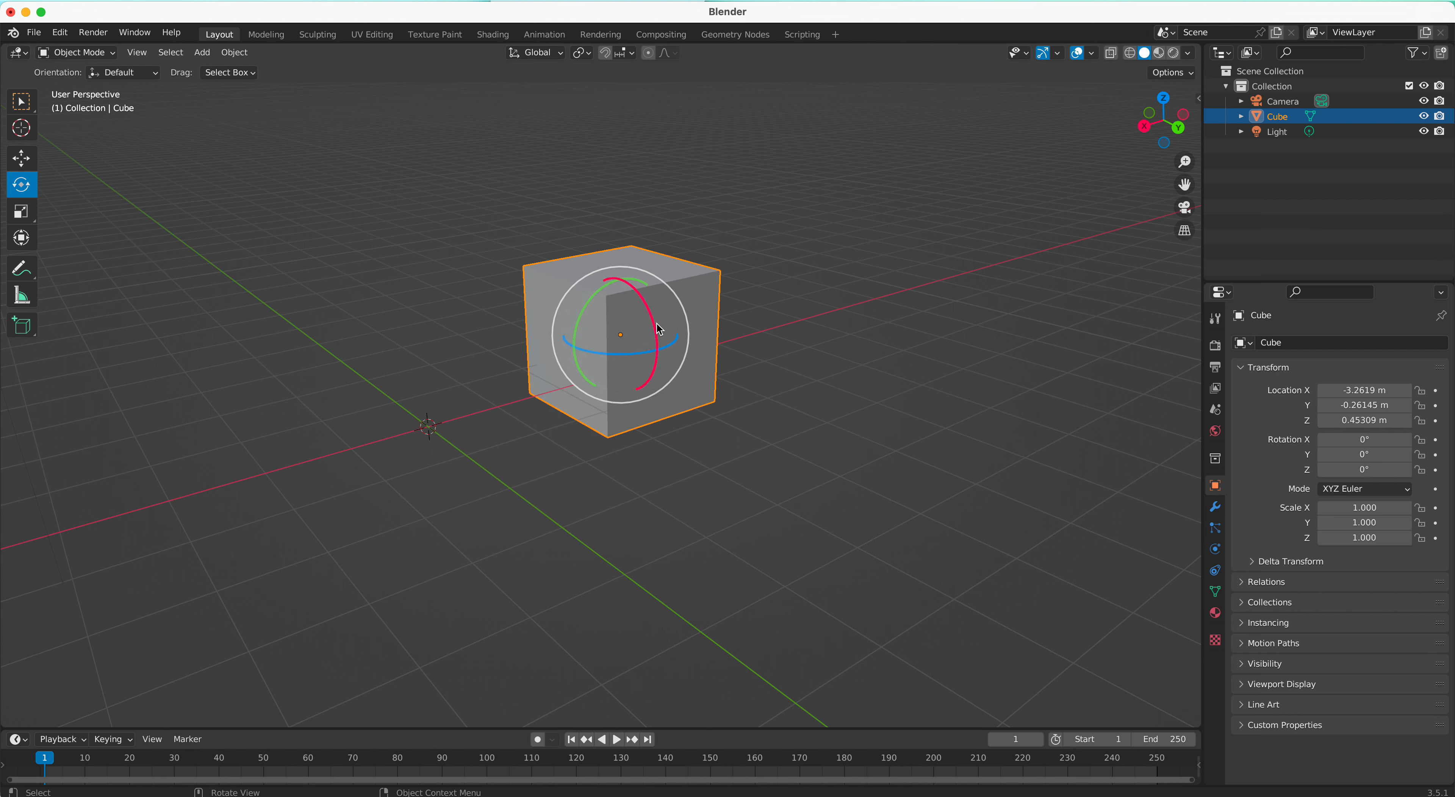
{"action": "mouse_move", "coordinate": [422, 255]}
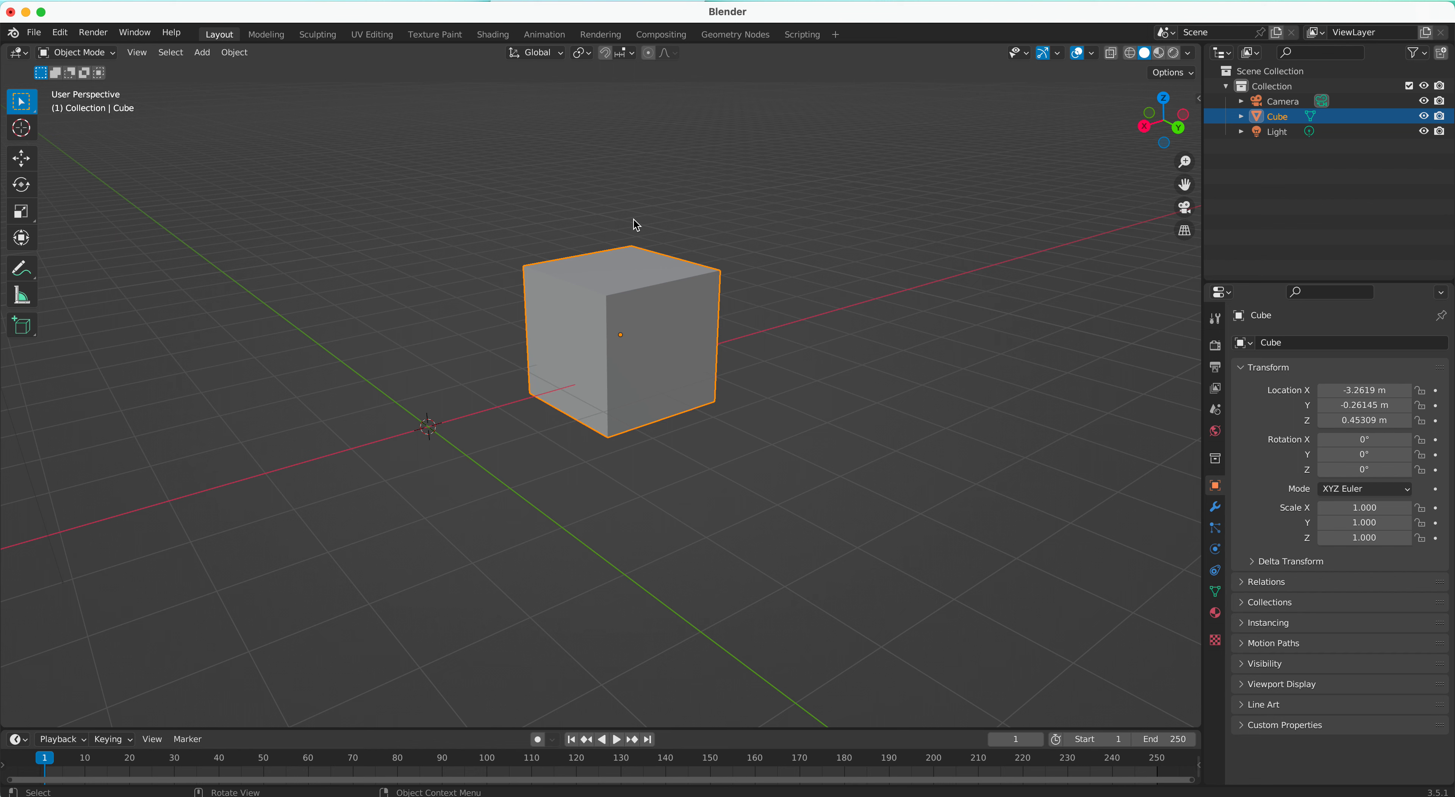
{"action": "key", "text": "r"}
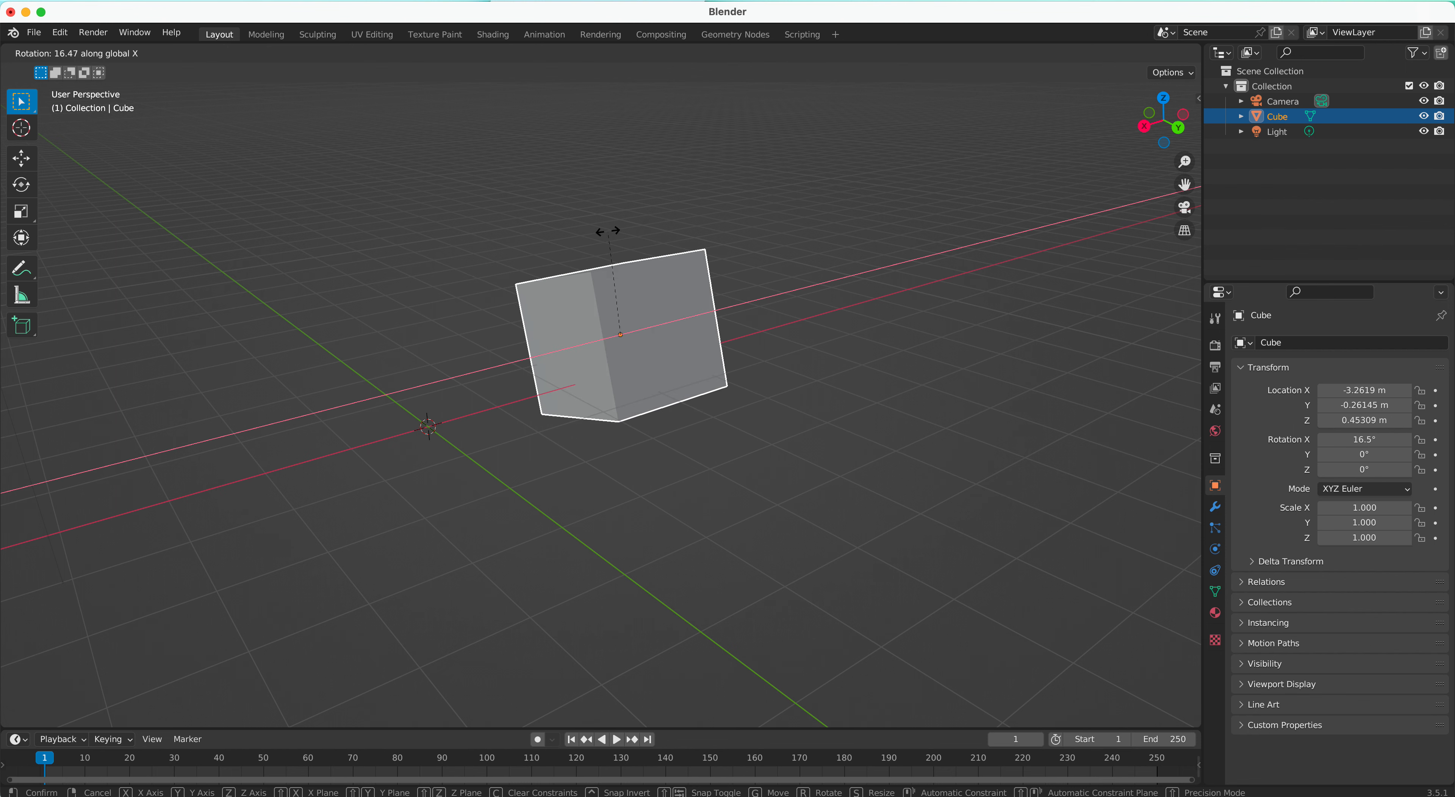
{"action": "left_click", "coordinate": [596, 231]}
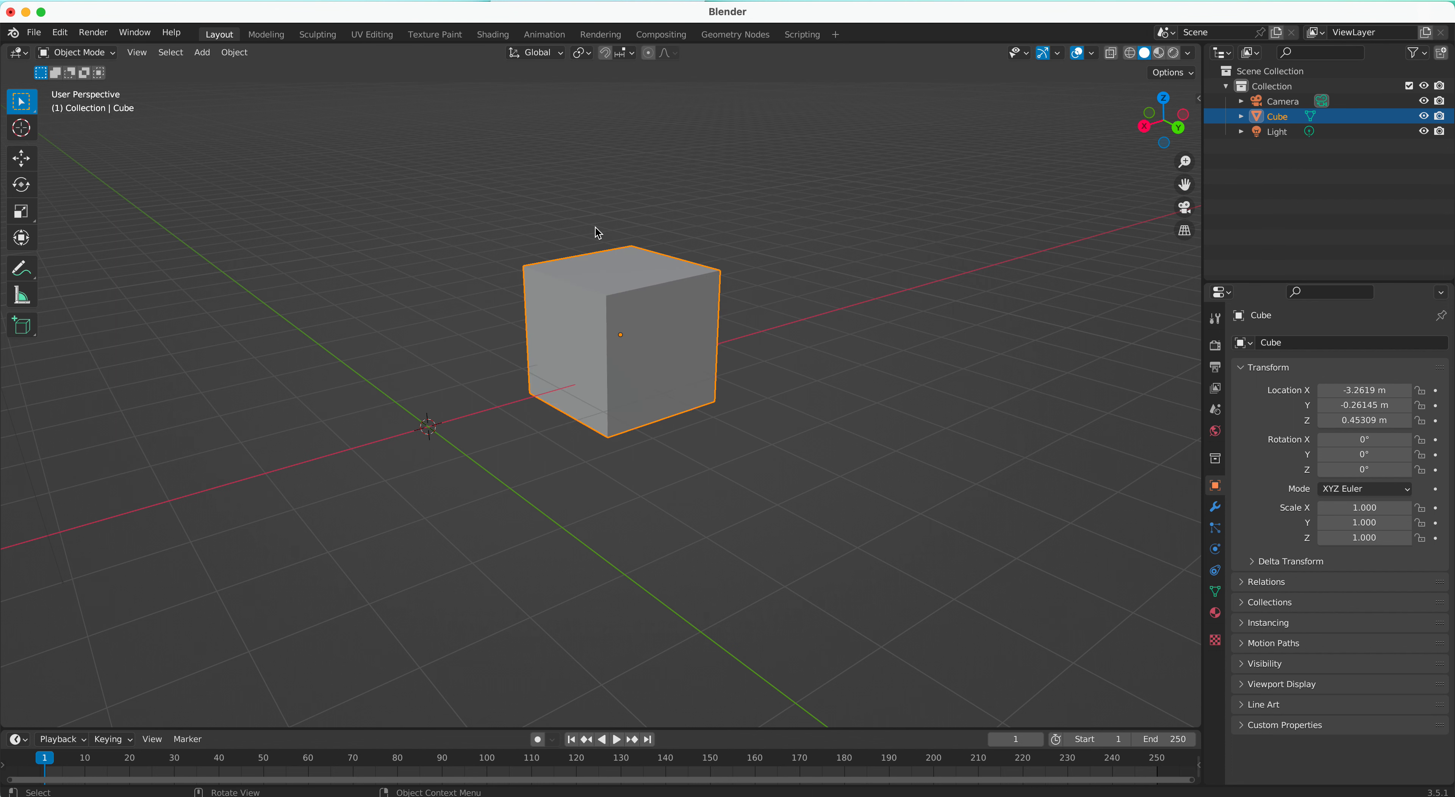
{"action": "mouse_move", "coordinate": [250, 239]}
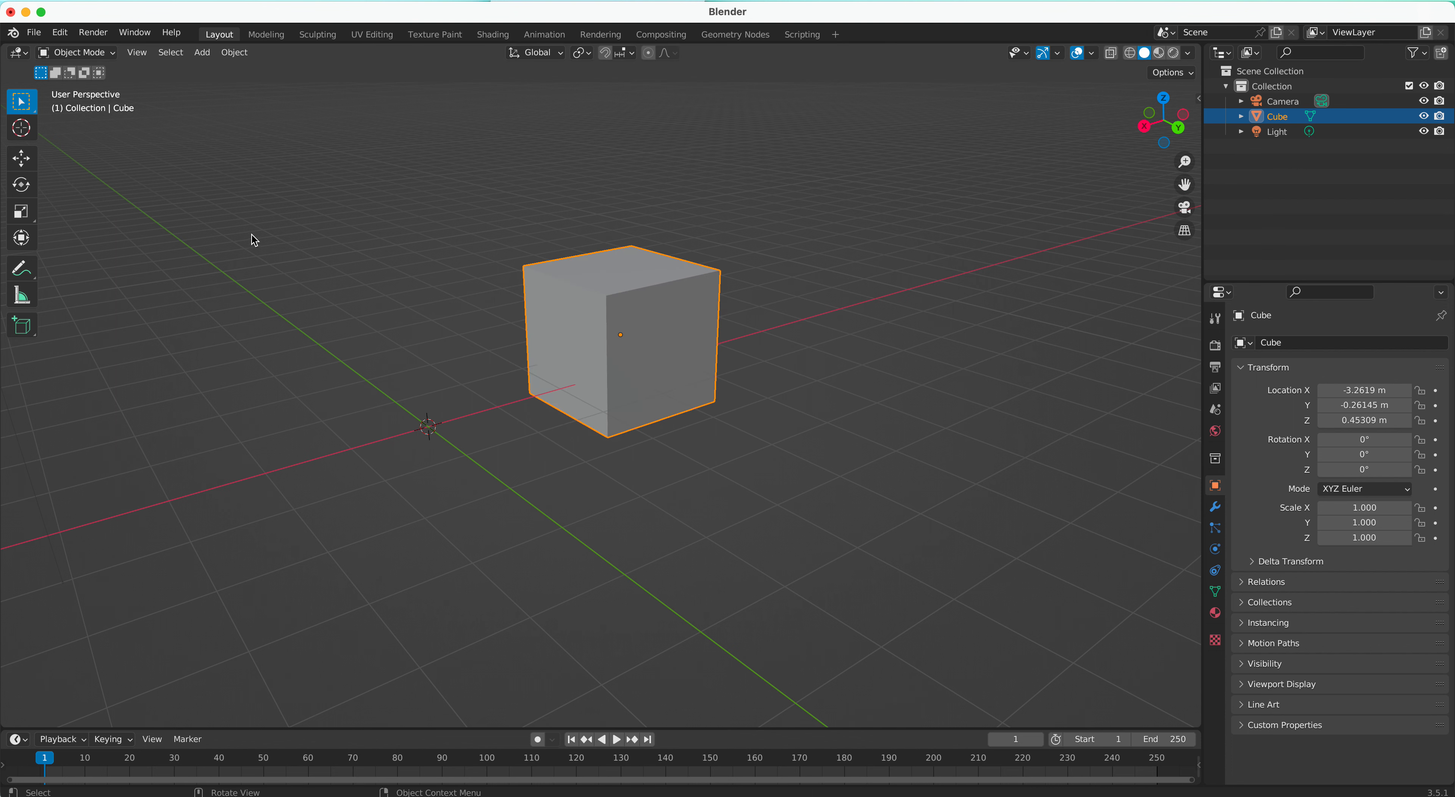
Activate the Scale tool on the cube to stretch it into a taller block
{"action": "left_click", "coordinate": [21, 212]}
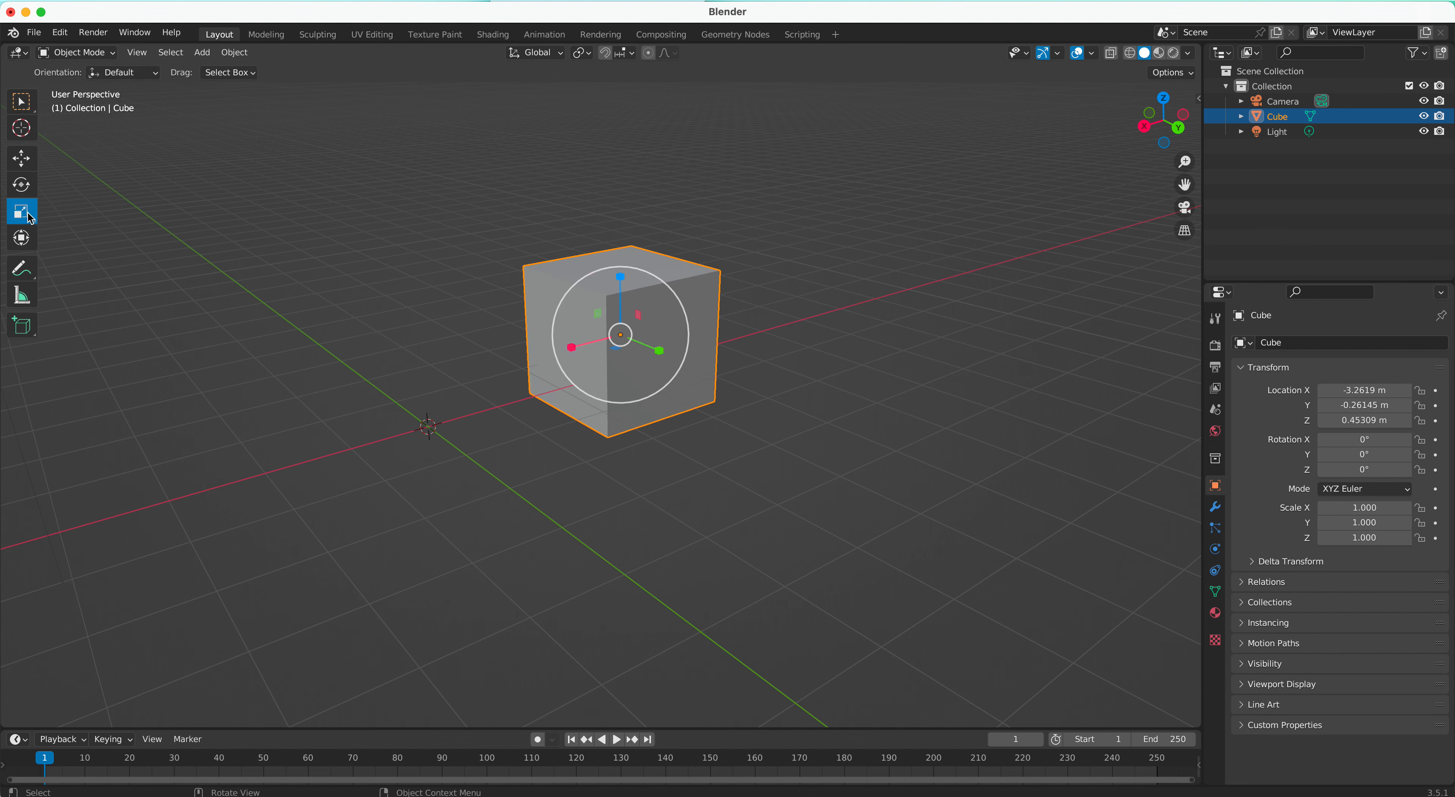
{"action": "mouse_move", "coordinate": [21, 211]}
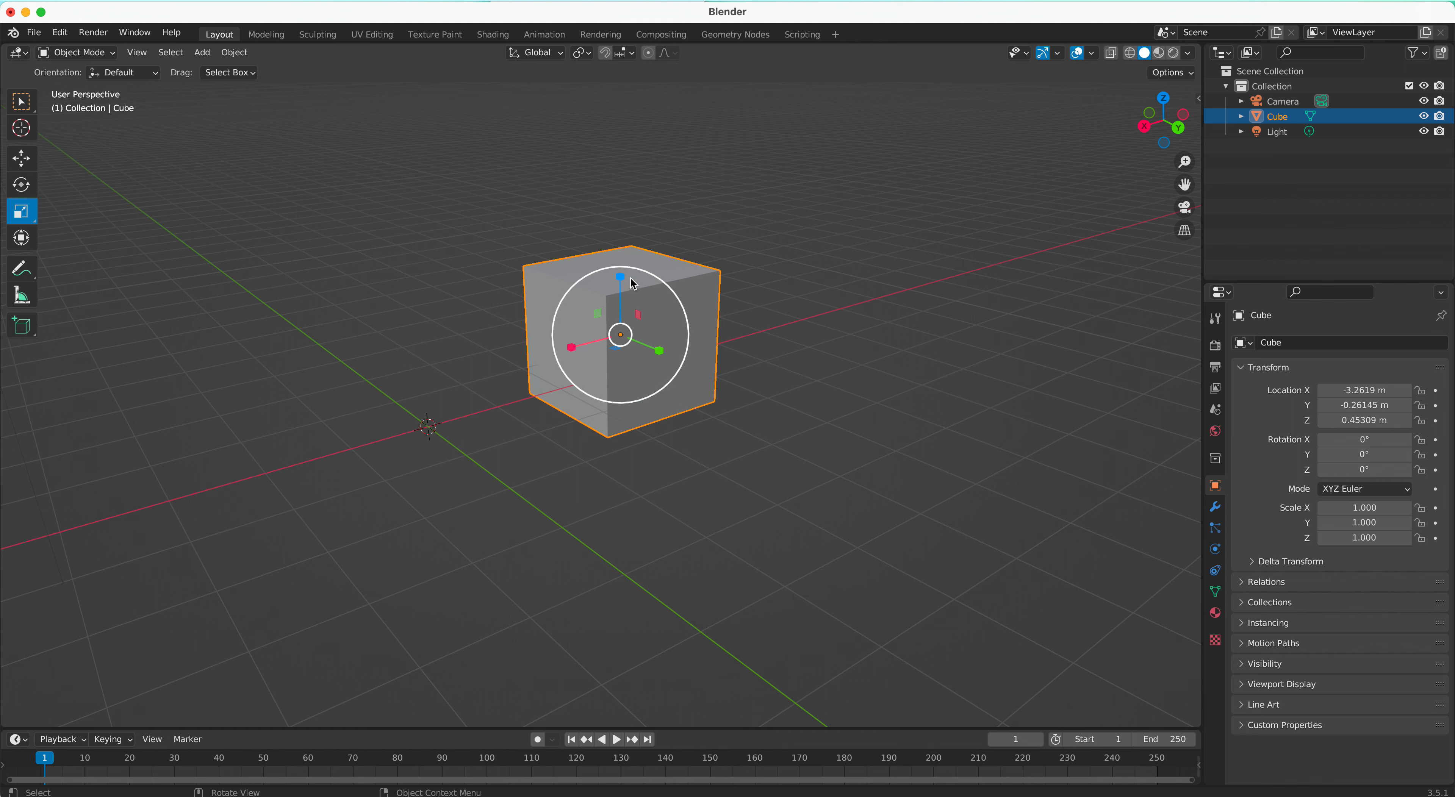
{"action": "mouse_move", "coordinate": [755, 290]}
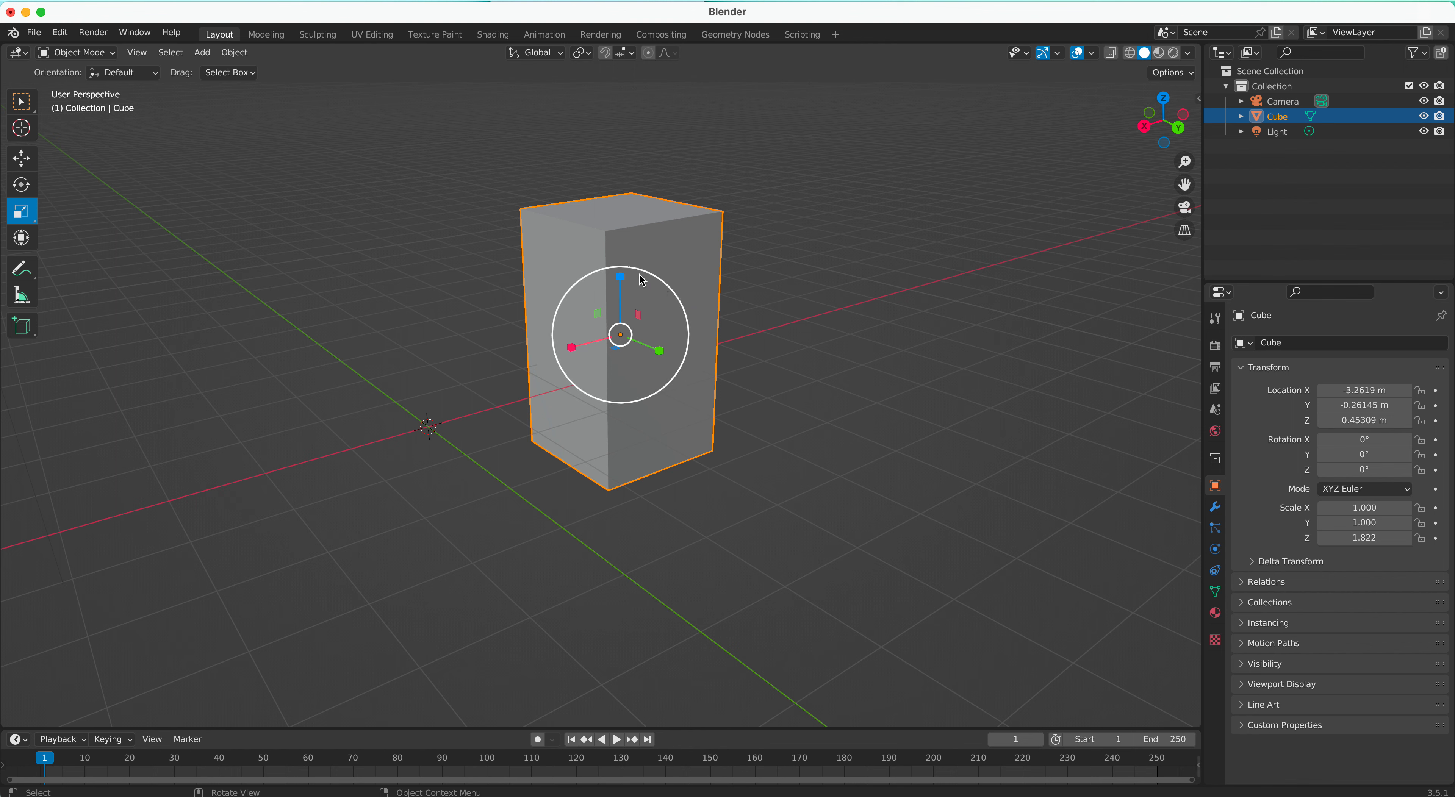
{"action": "mouse_move", "coordinate": [567, 306]}
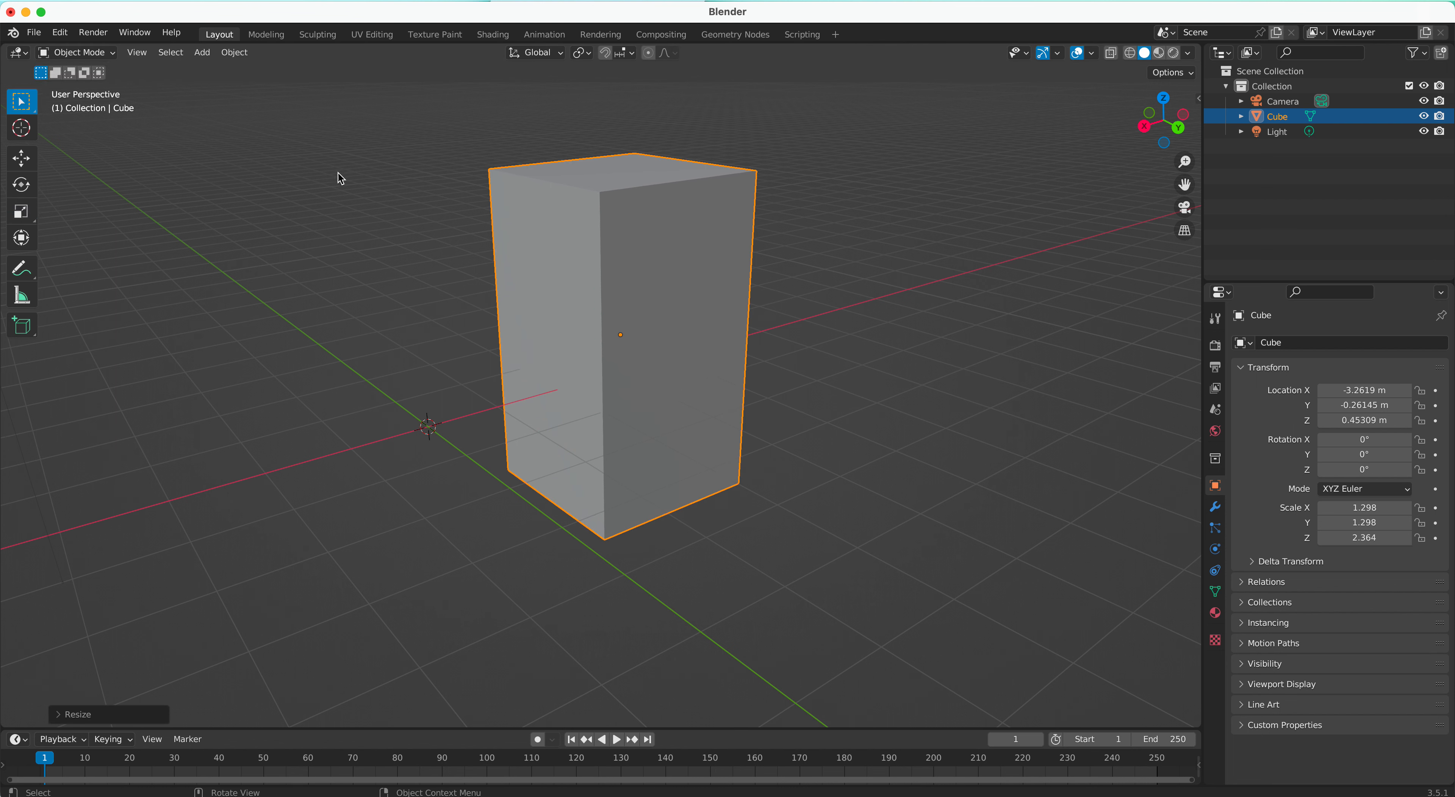
{"action": "mouse_move", "coordinate": [346, 185]}
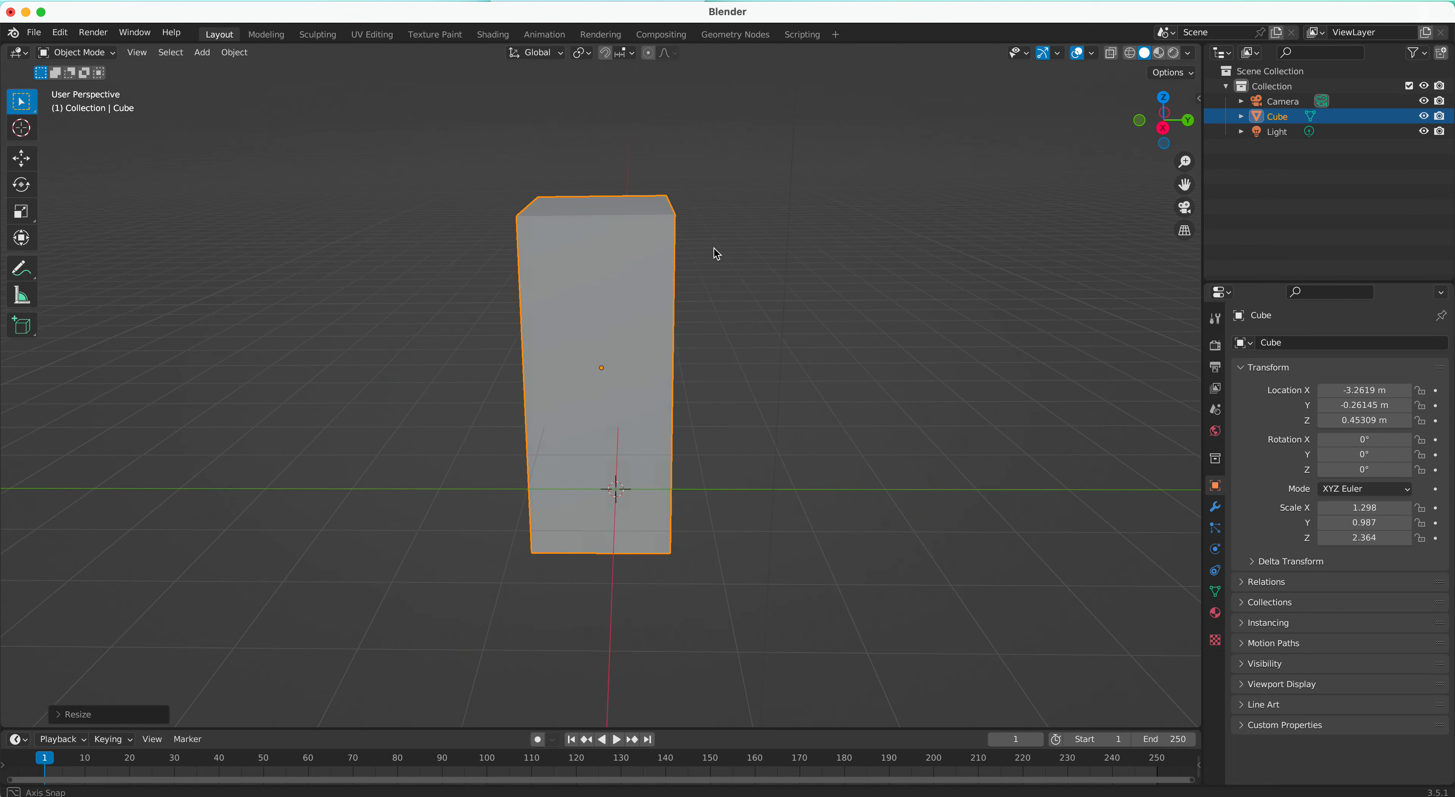
Orbit the view back to a perspective angle on the 1.30 × 0.99 × 2.36 block
{"action": "left_click_drag", "start_coordinate": [714, 253], "coordinate": [728, 267]}
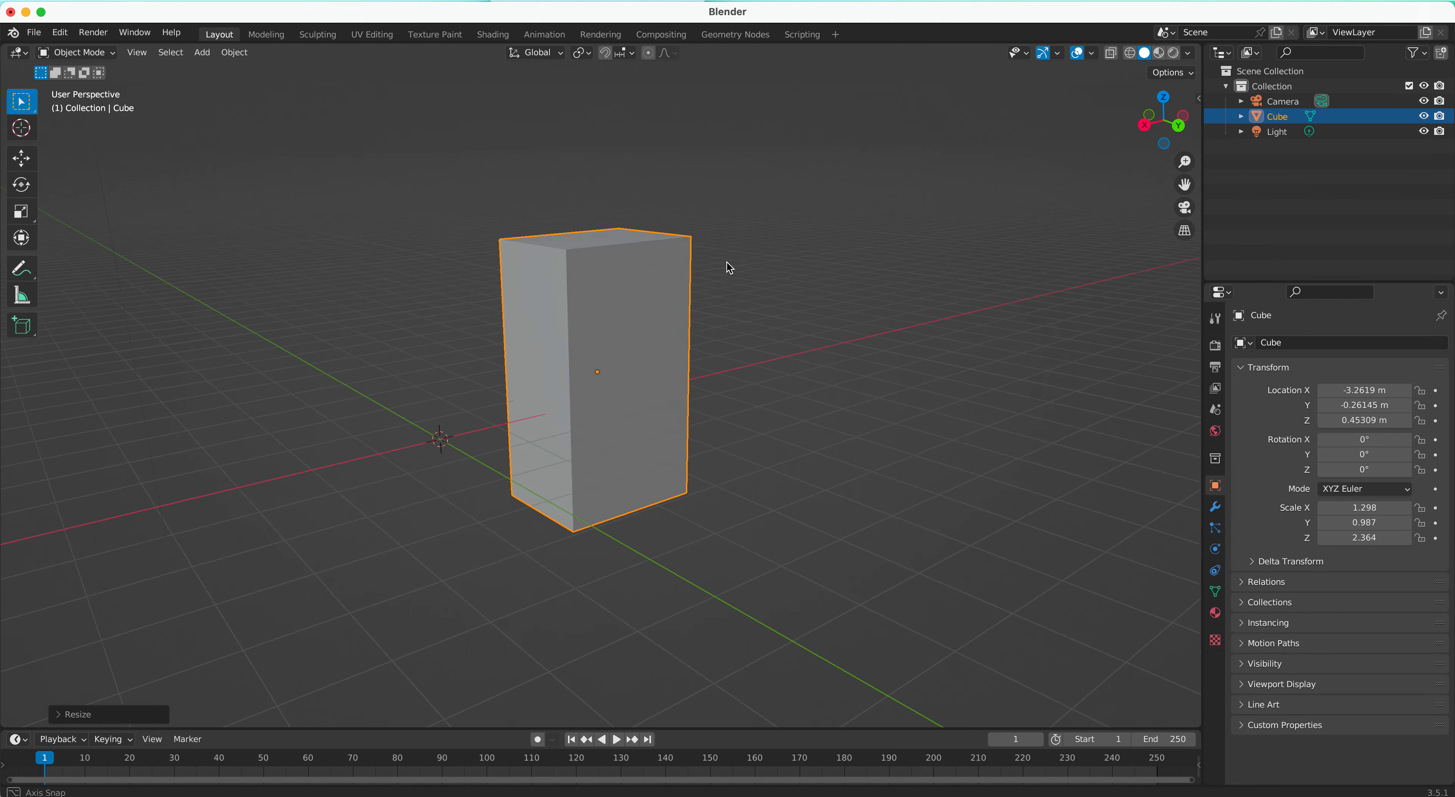